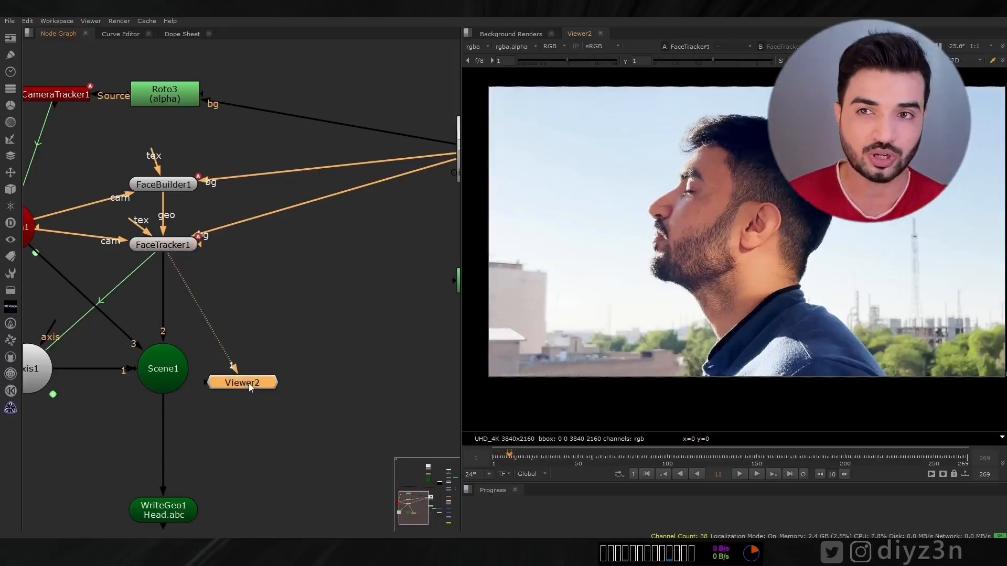
- View FaceTracker1's Results with the tracked head's translate and rotate values
double_click(162, 244)
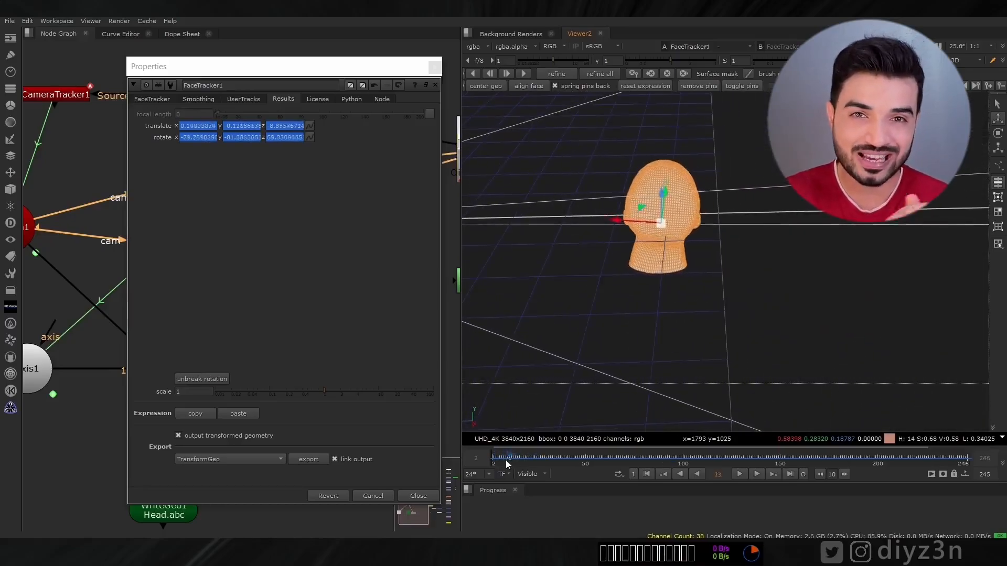
click(526, 474)
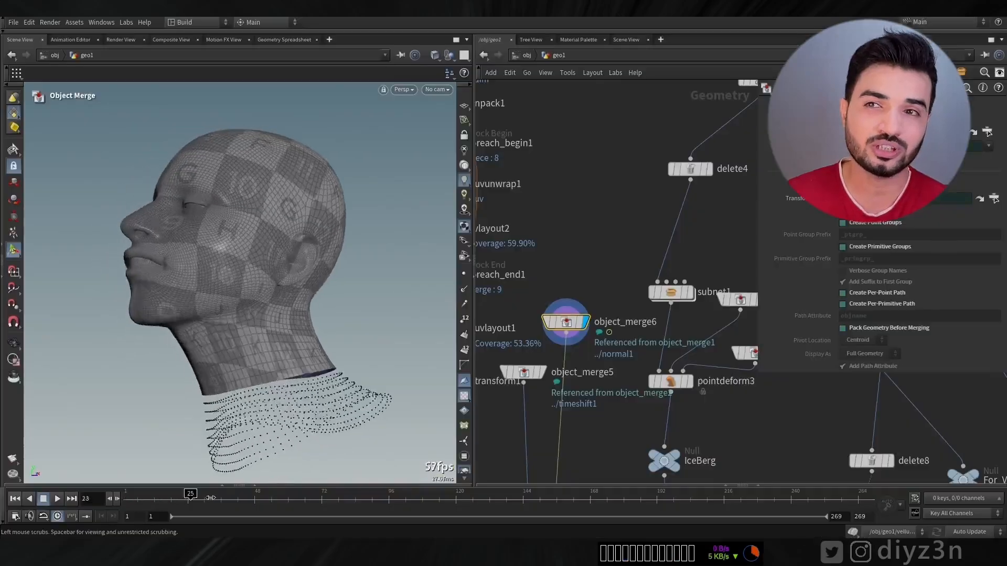
drag(190, 493, 329, 492)
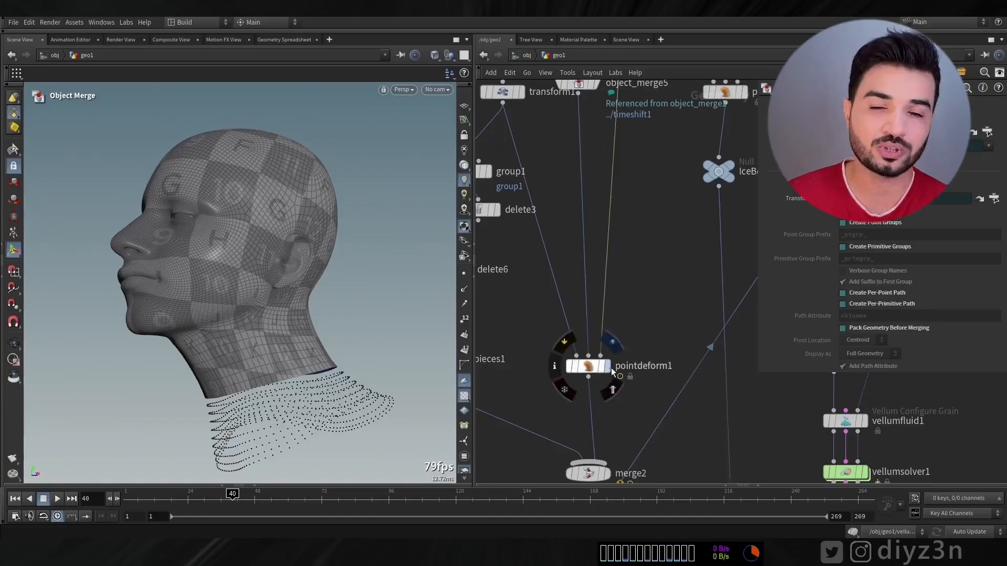
click(587, 366)
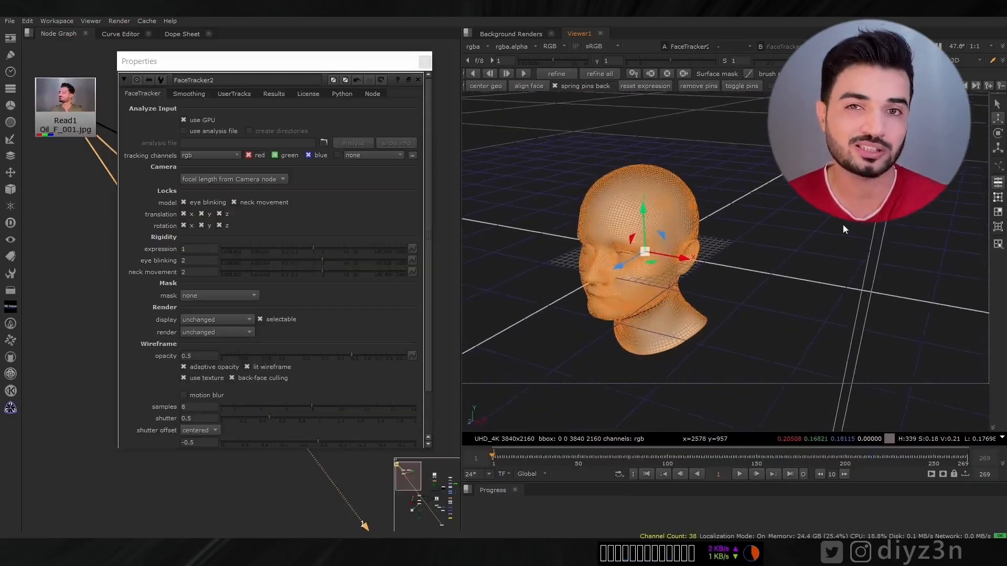
- Show FaceTracker2's properties with the head geometry in the 3D viewer
click(576, 463)
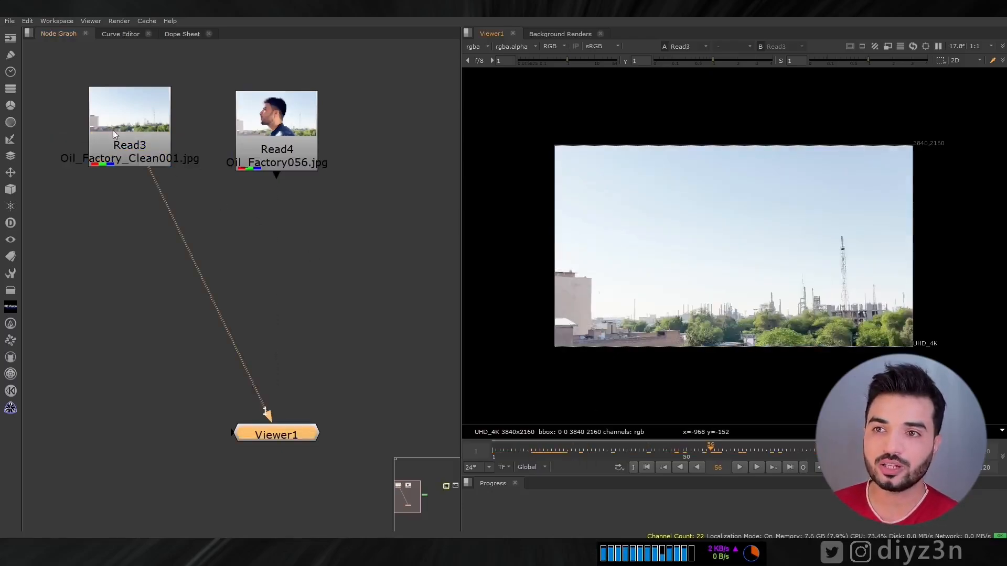
- Hold Read3's single frame and merge the actor footage (A) over the clean plate (B)
double_click(129, 121)
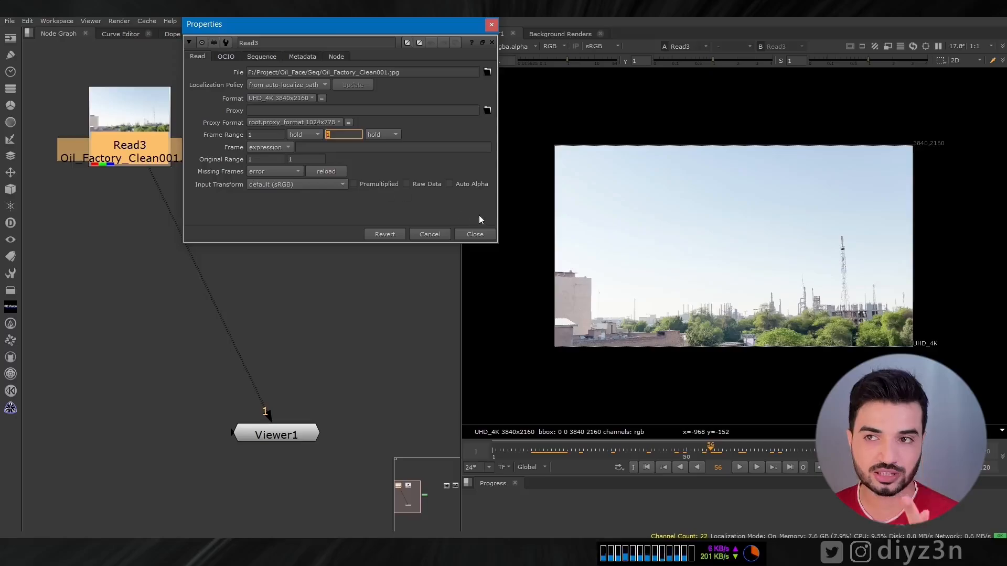
click(474, 234)
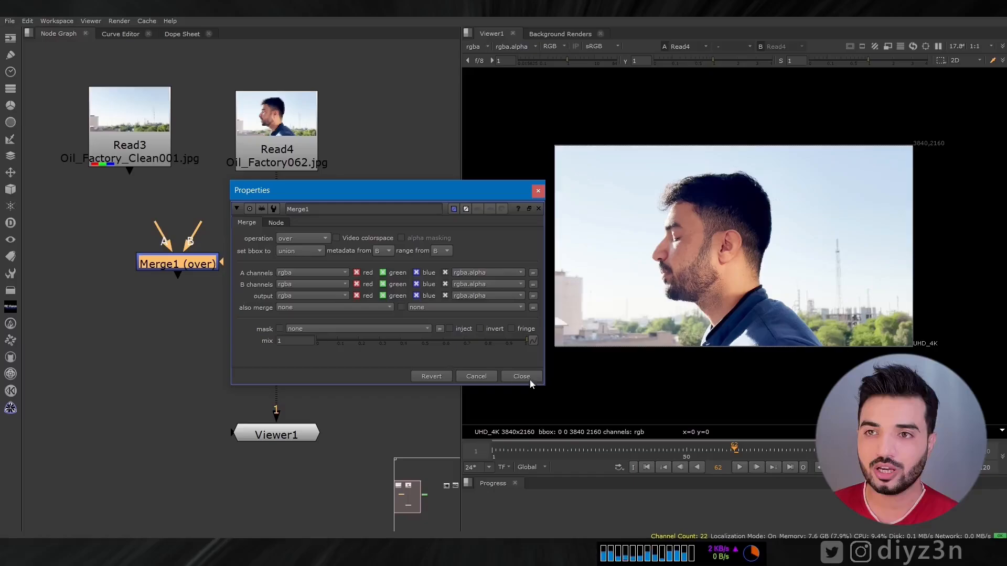
click(521, 376)
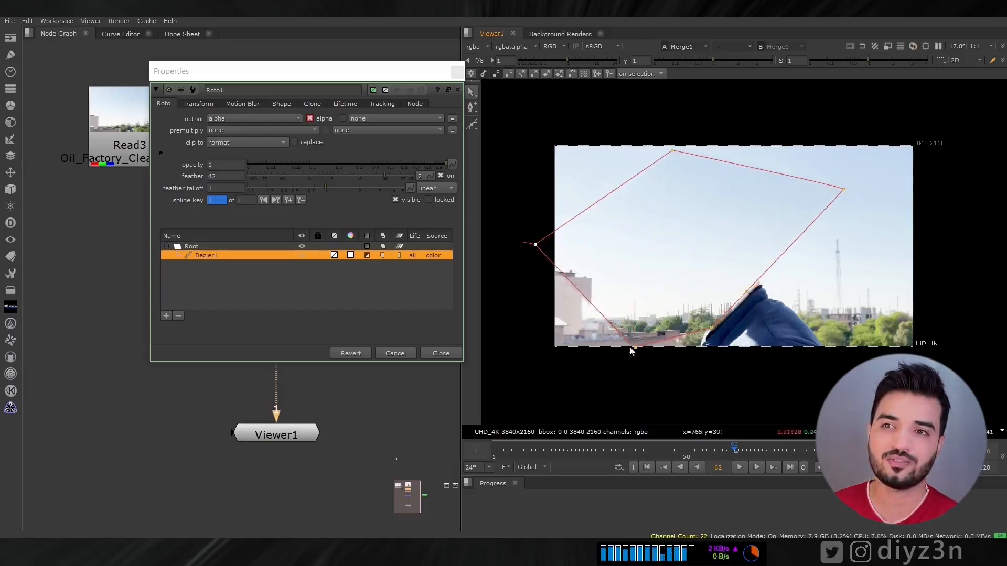
- Finish the feathered roto matte and play back the premultiplied actor over the clean plate
click(441, 353)
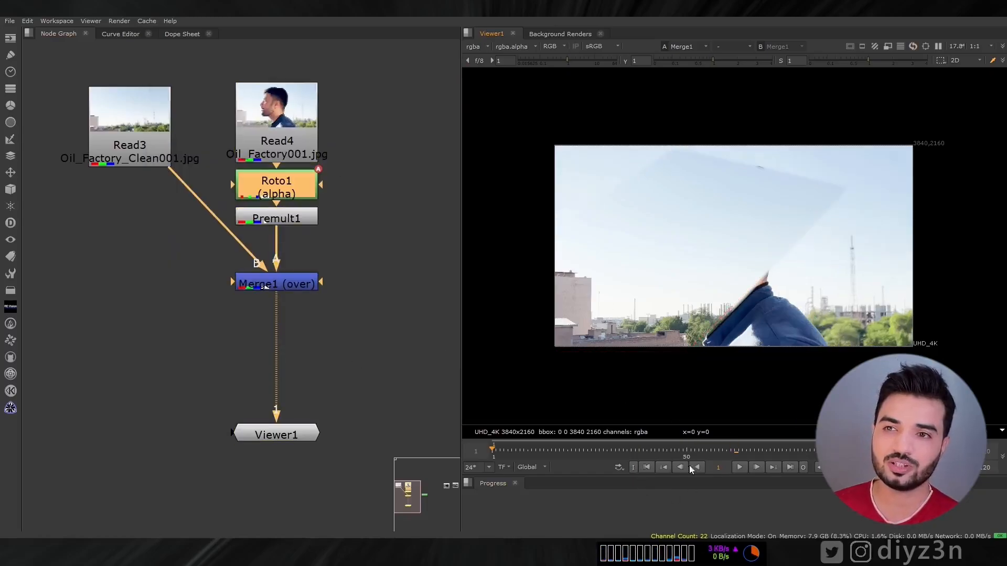
click(740, 467)
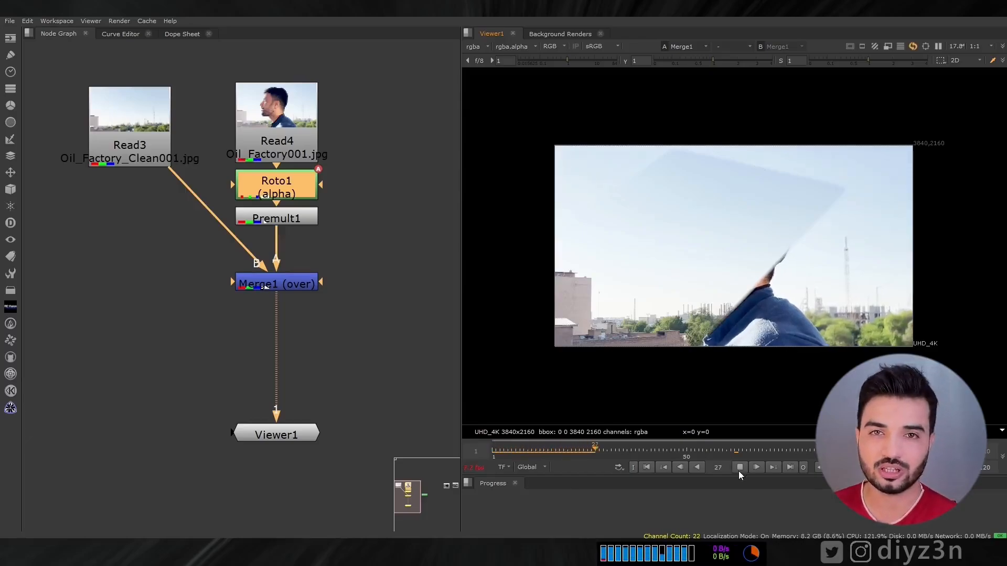
click(756, 467)
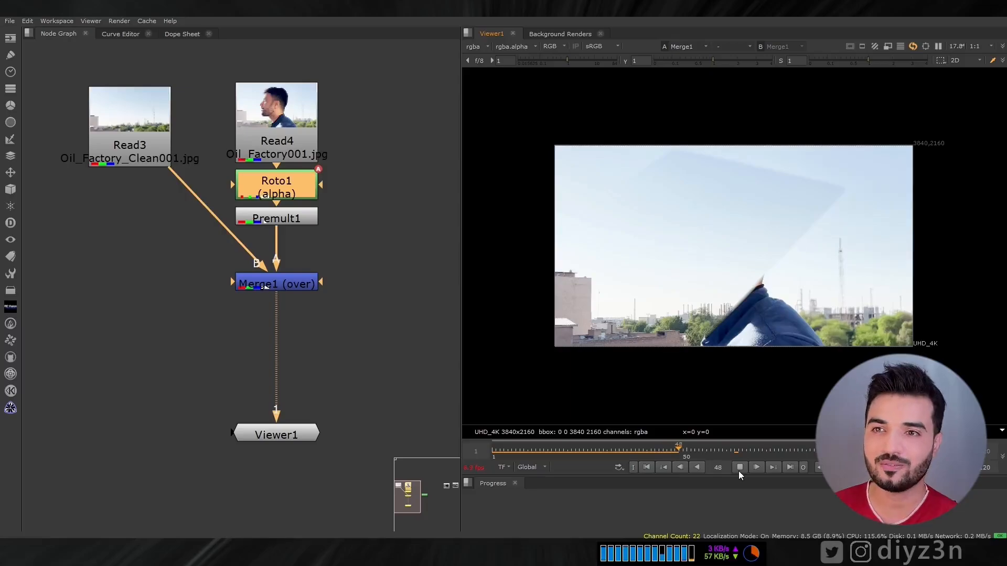
click(756, 466)
text(CAMER)
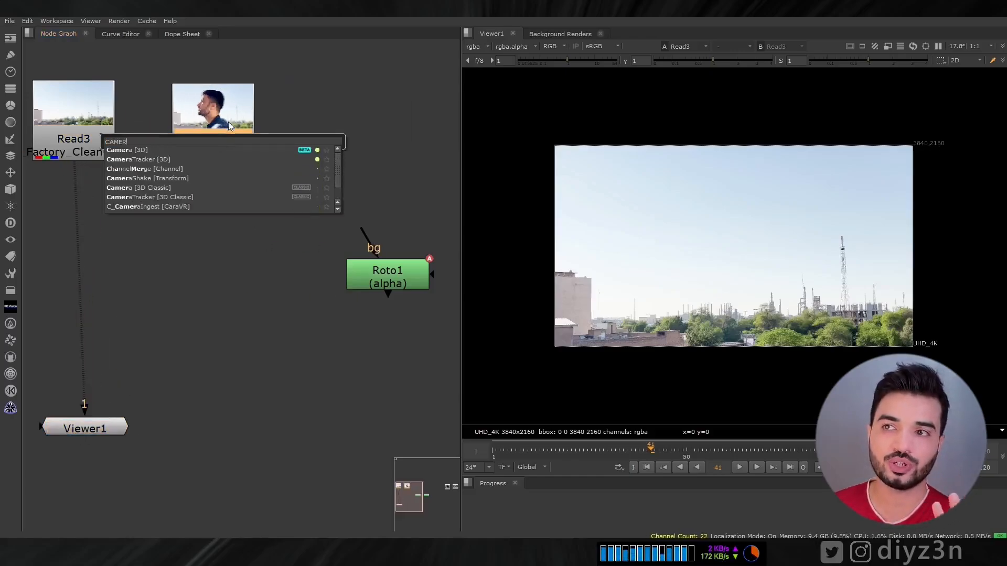
- Add a CameraTracker after Roto3 with Preview Features on and 1000 features
click(137, 159)
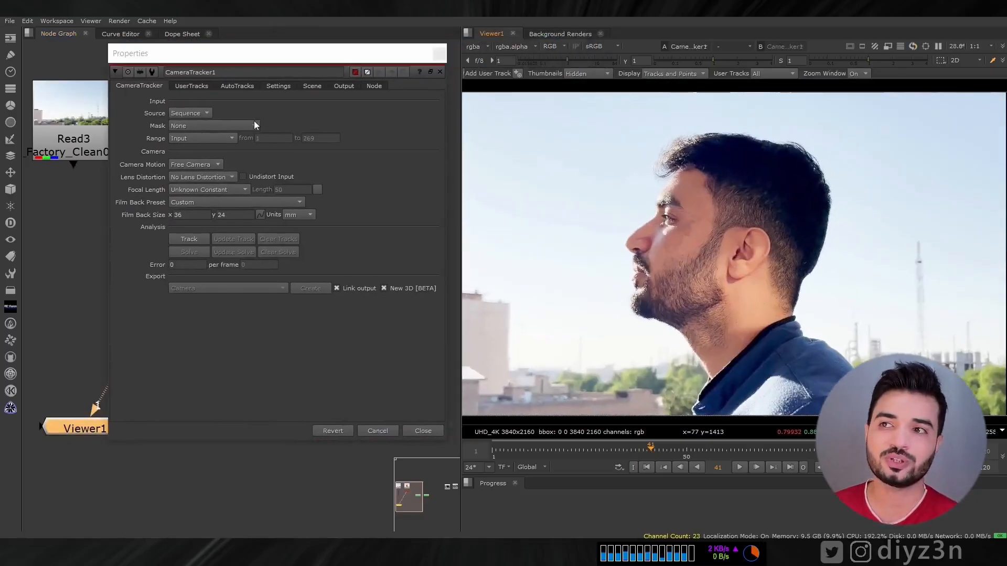
click(278, 85)
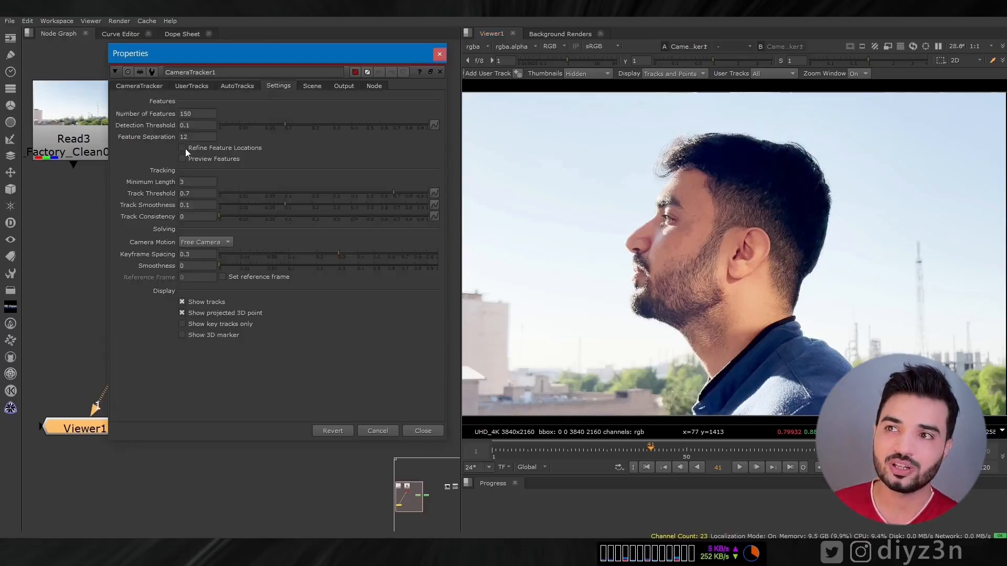
click(182, 158)
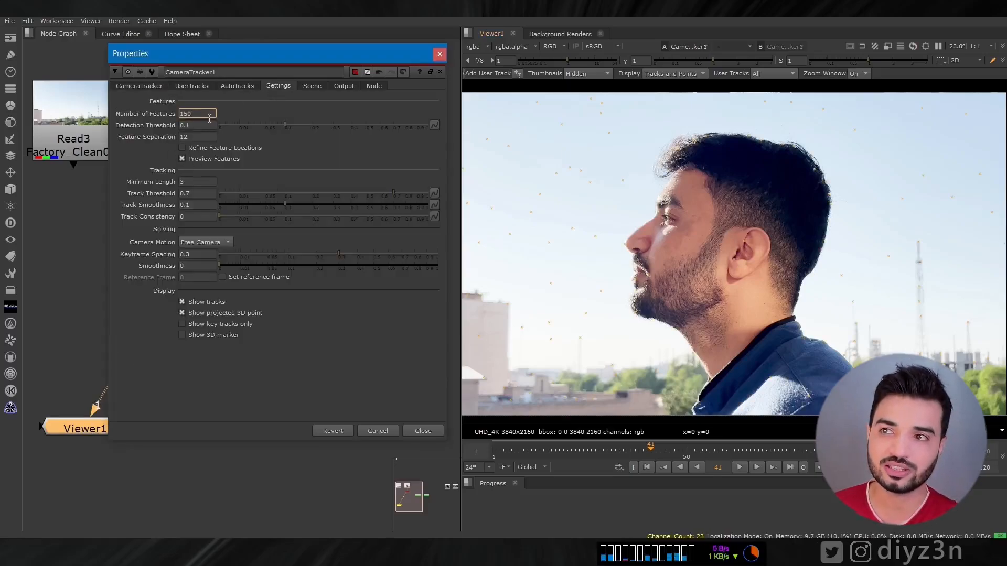
text(100)
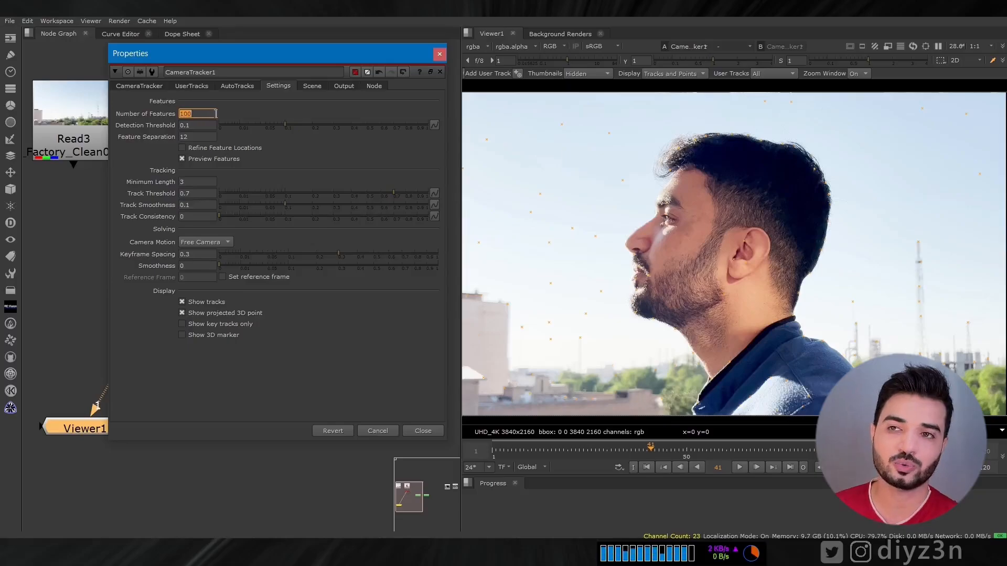
text(1000)
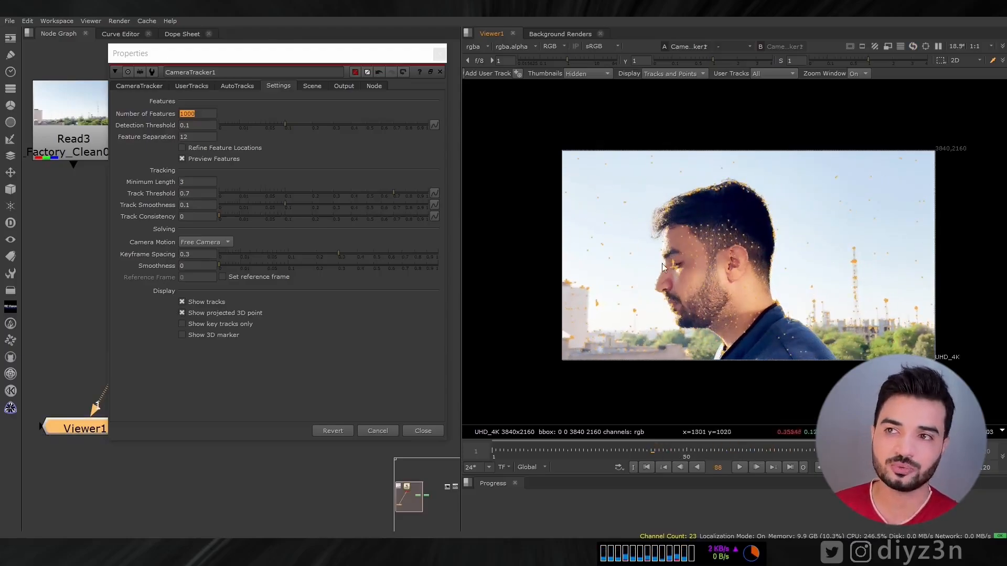
click(422, 431)
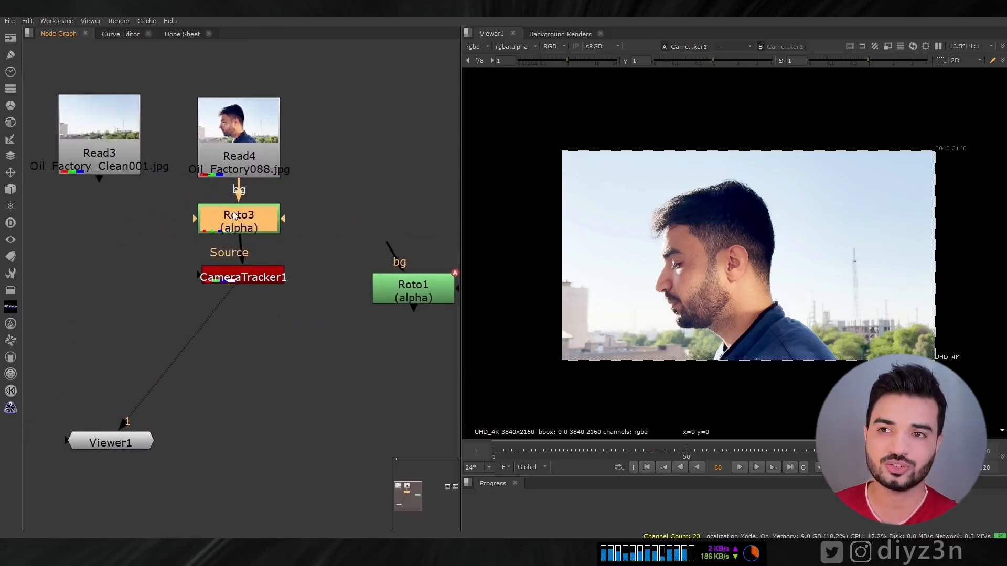
- Check the actor roto, set CameraTracker1's mask to Source Alpha and track the shot
double_click(238, 218)
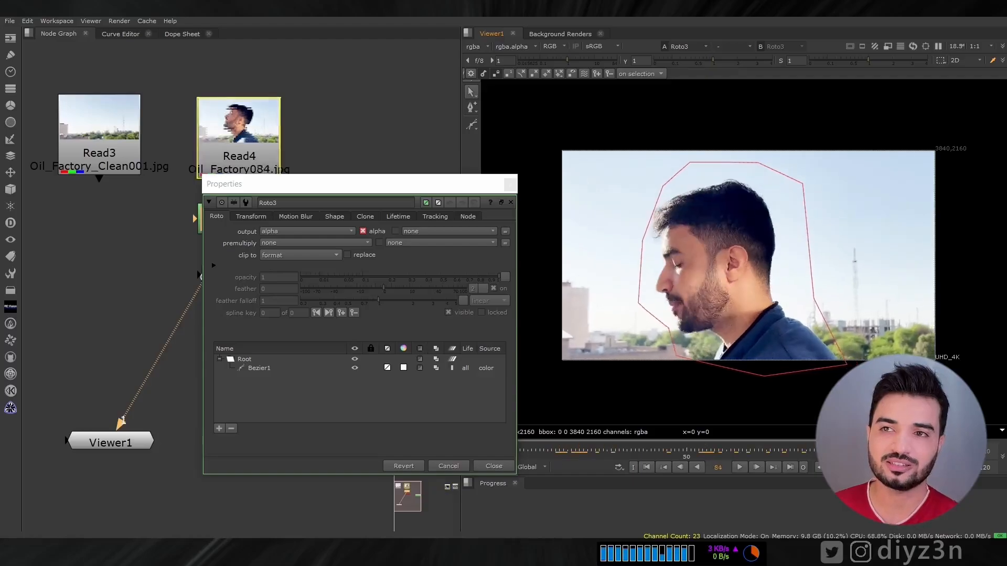
click(493, 465)
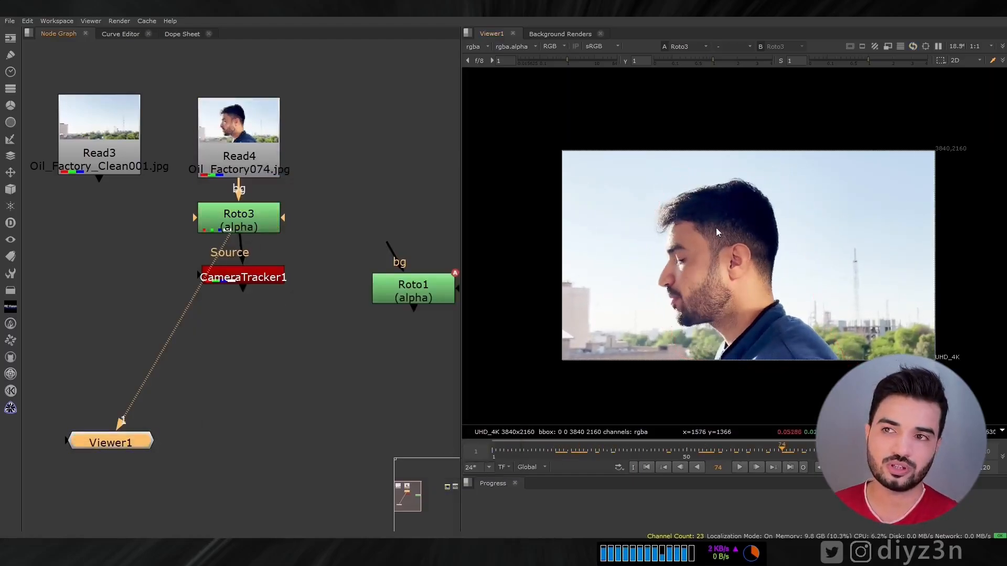
double_click(242, 277)
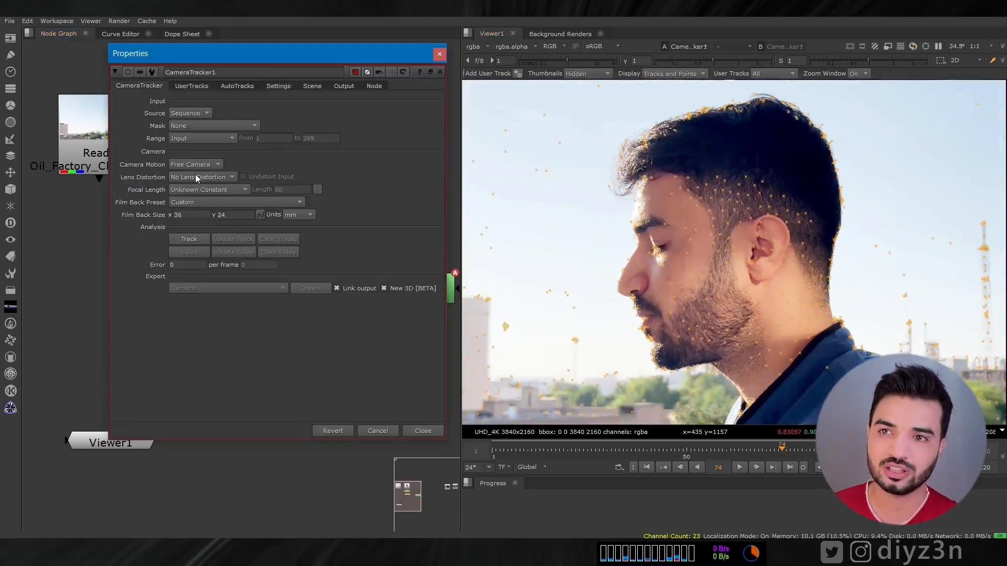
click(213, 125)
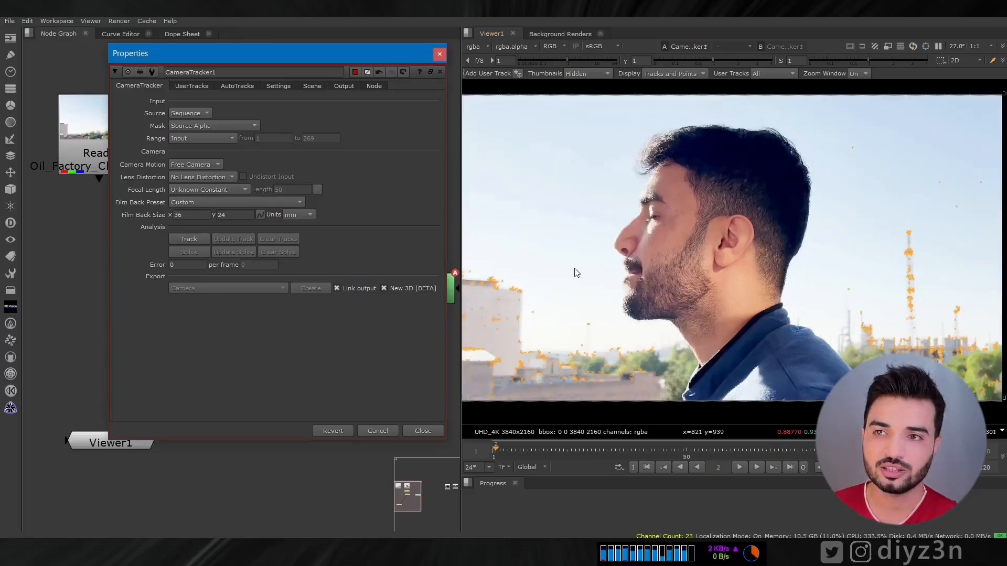
click(188, 238)
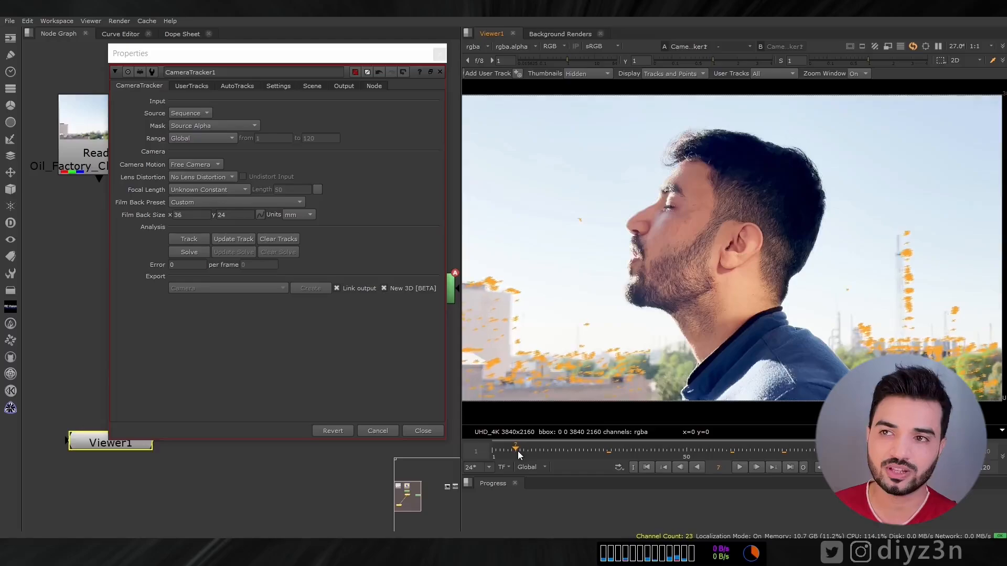
- Solve the camera (about 0.98 error) and create a Camera1 node from CameraTracker1
click(188, 251)
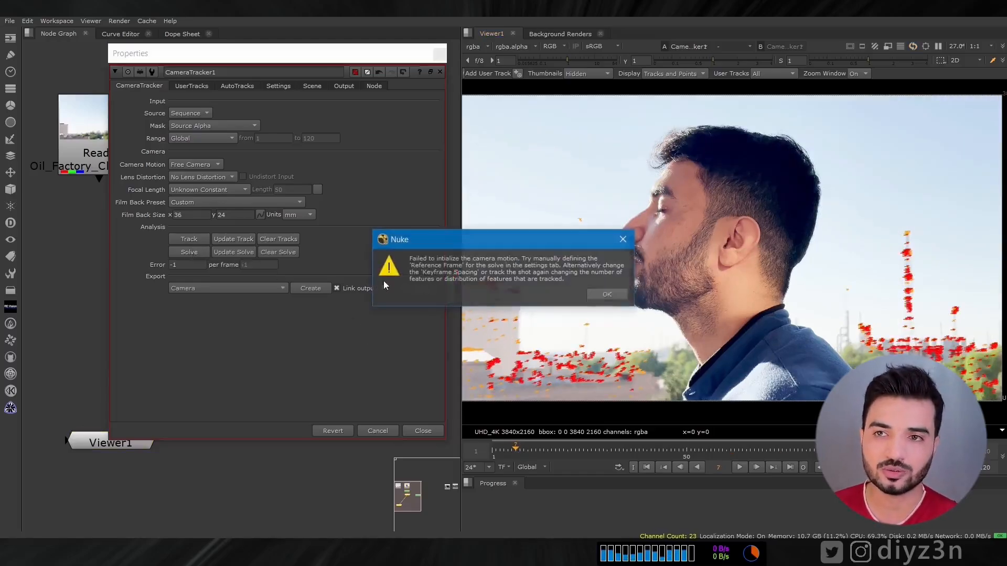
click(605, 294)
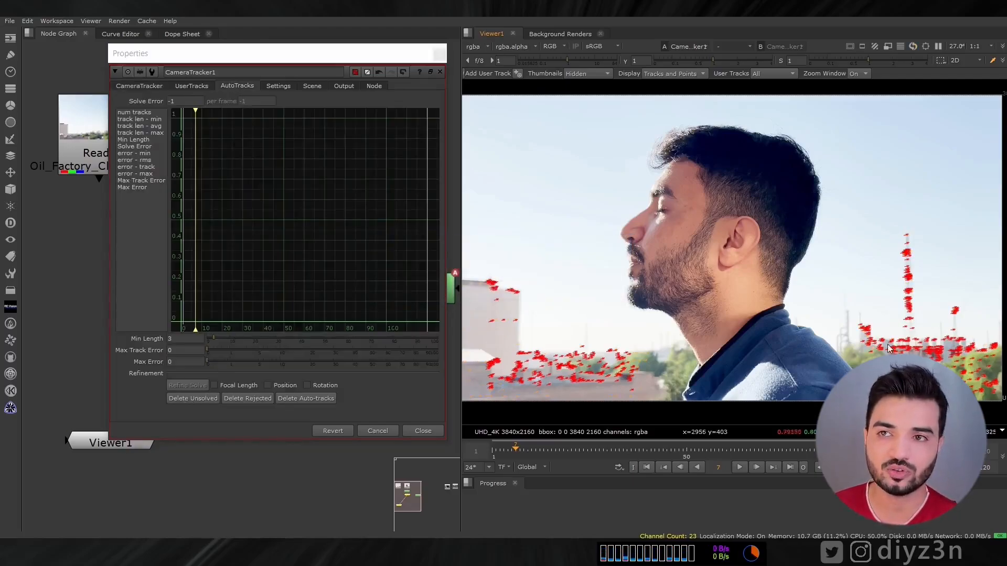
click(140, 85)
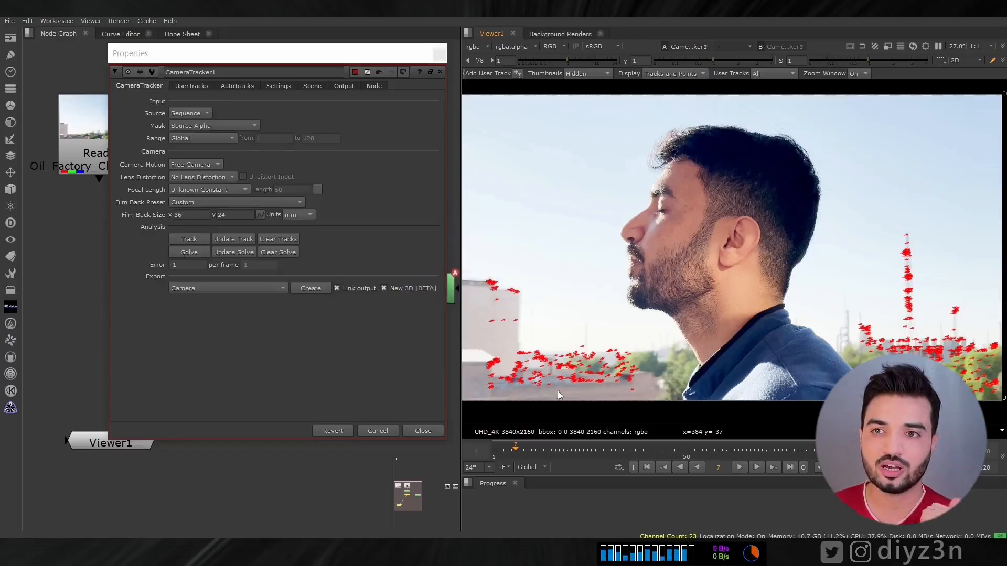
click(189, 252)
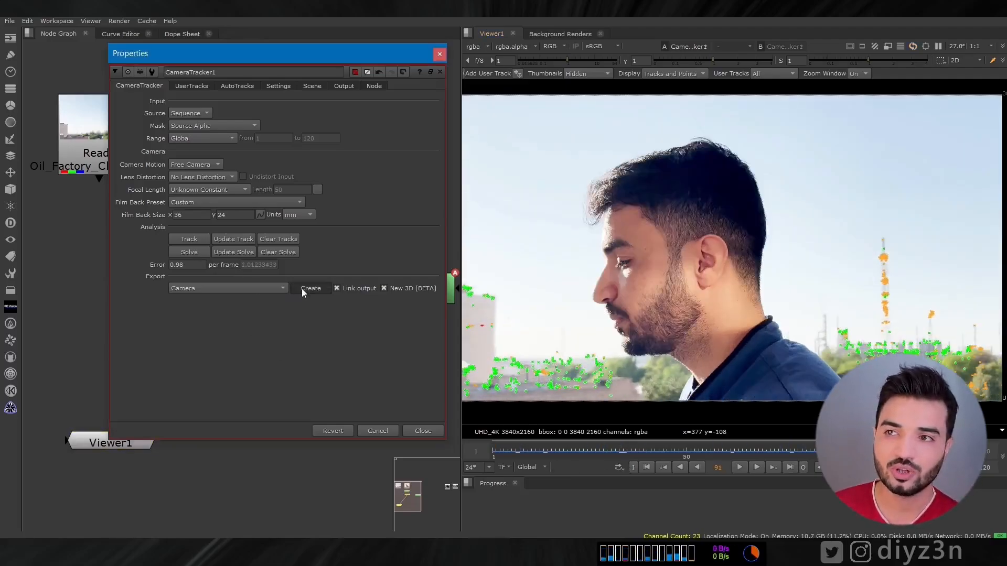
click(310, 288)
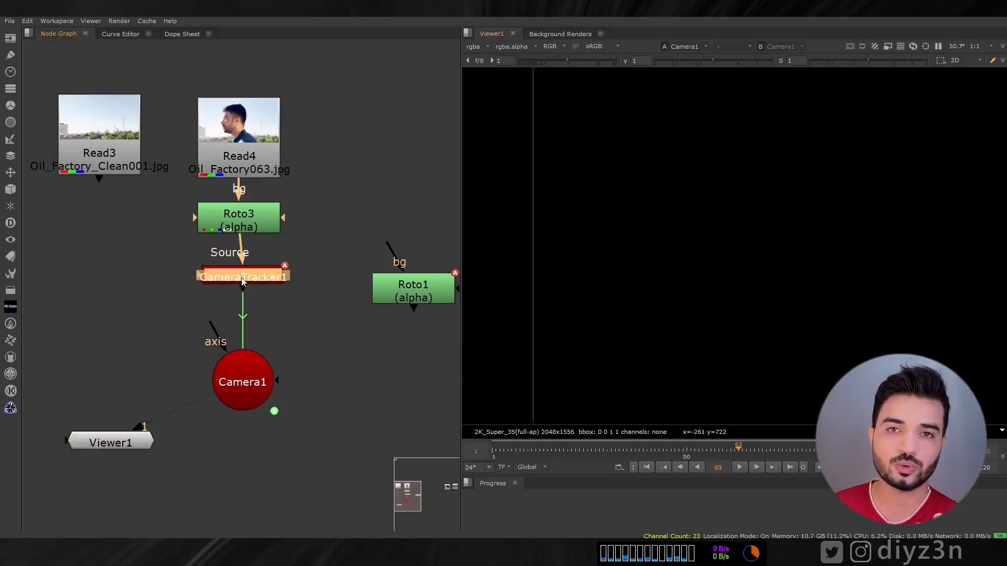
drag(242, 382, 101, 310)
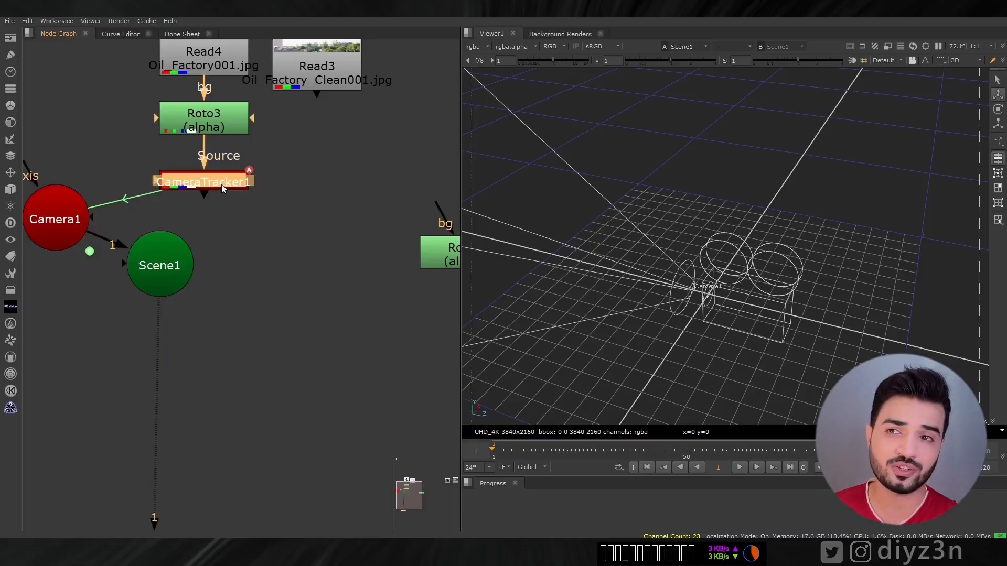
double_click(203, 182)
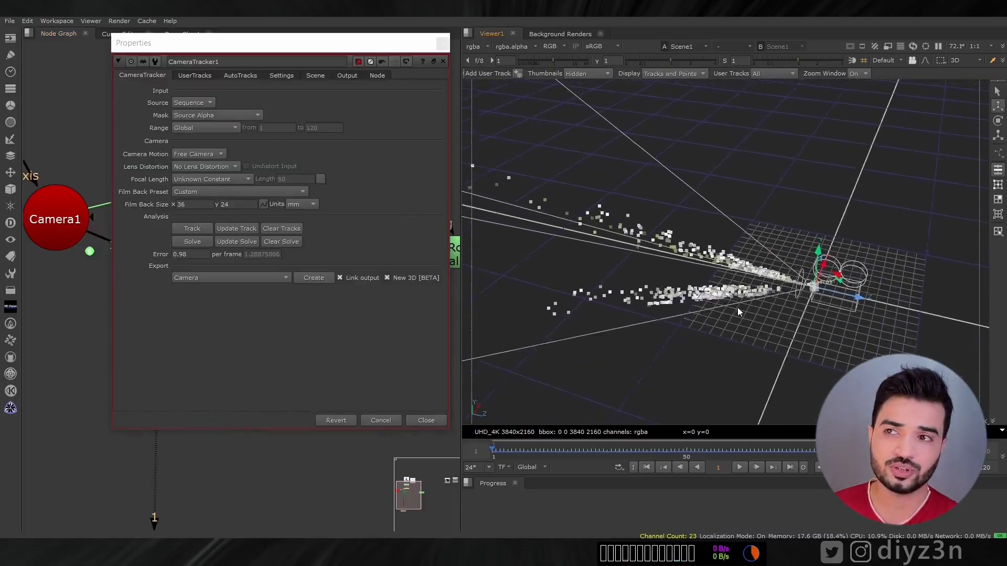
click(426, 420)
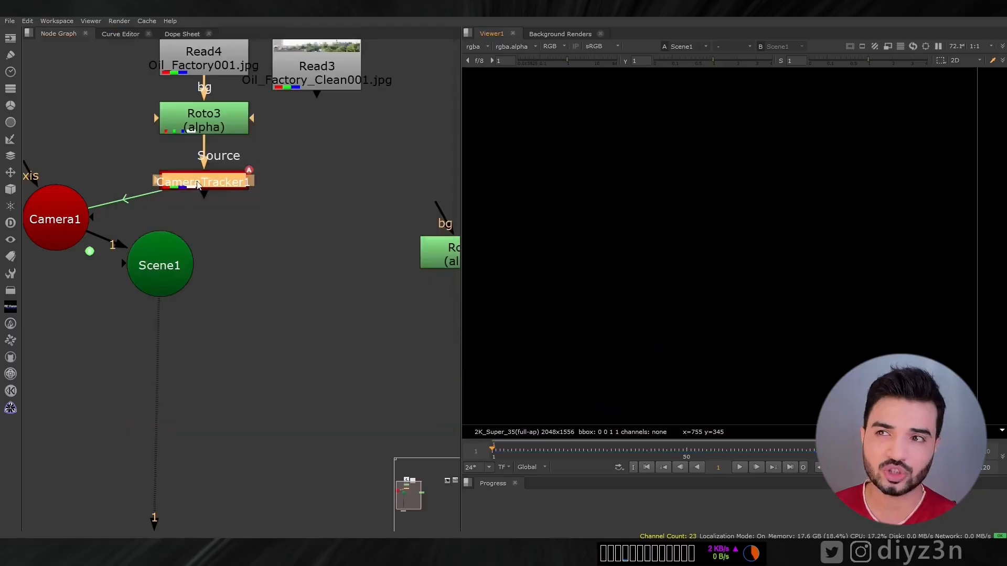
double_click(202, 182)
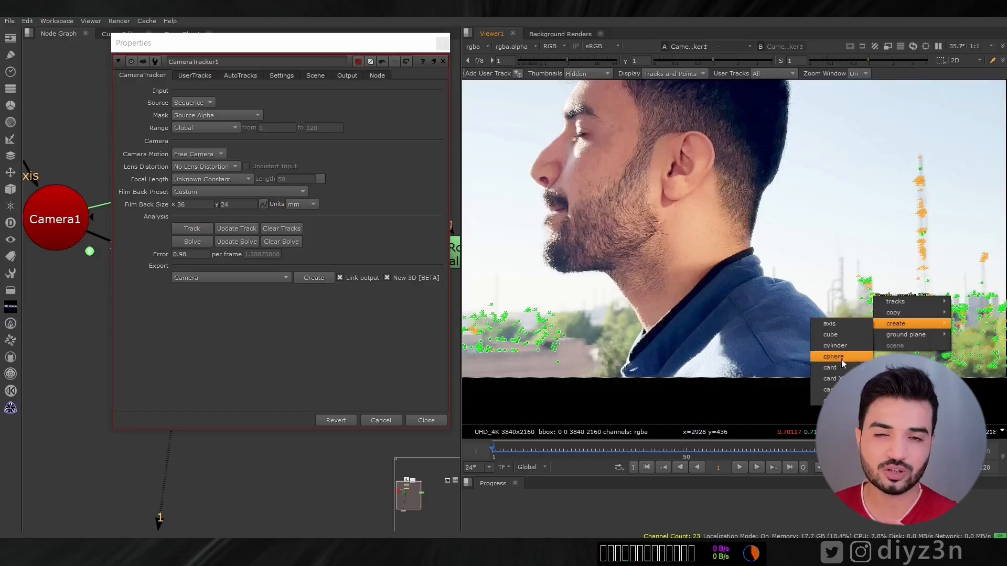
click(830, 367)
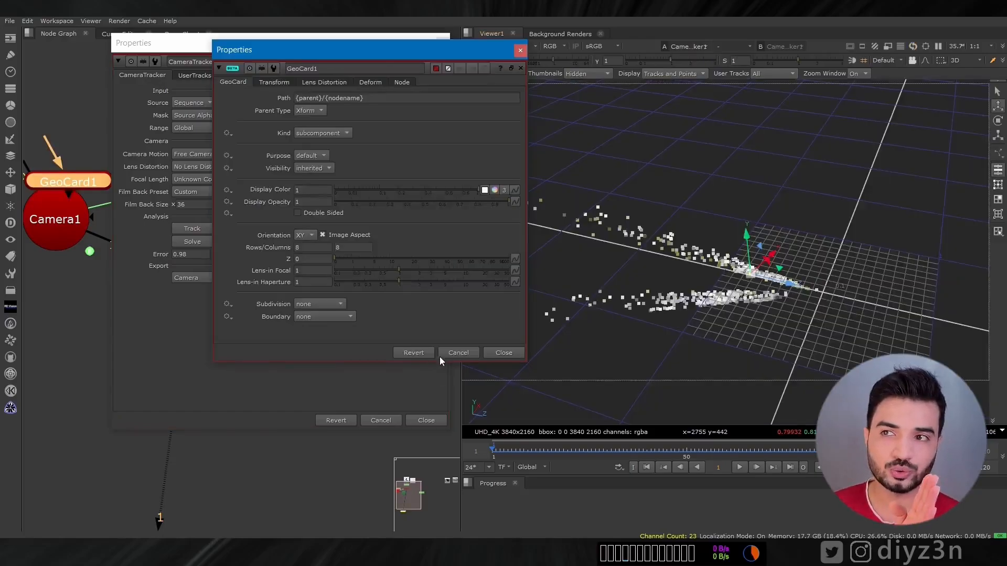
click(503, 352)
text(sc)
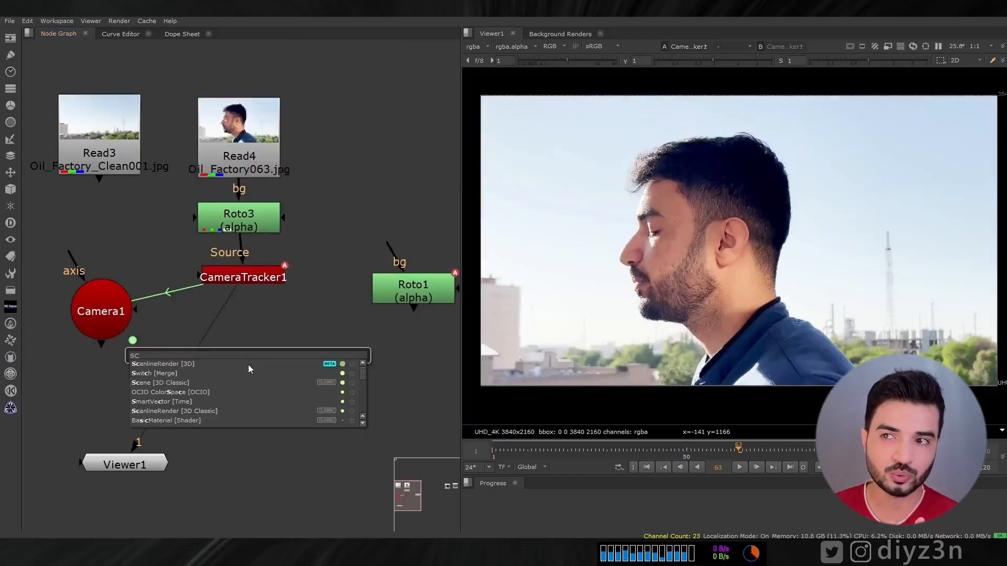
- Build a Scene with Camera1 and a Card of the clean plate, rendered through ScanlineRender
click(160, 383)
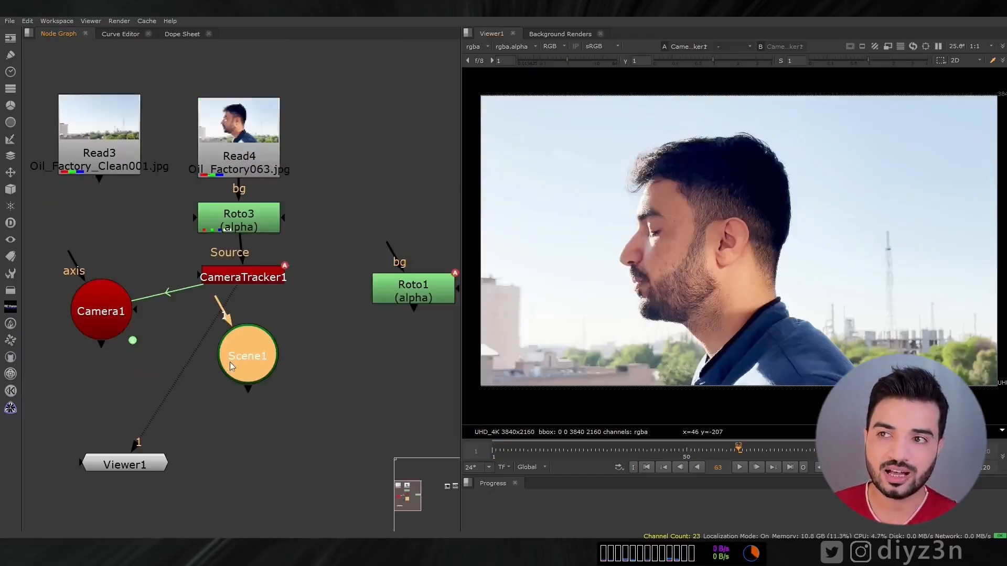
click(247, 355)
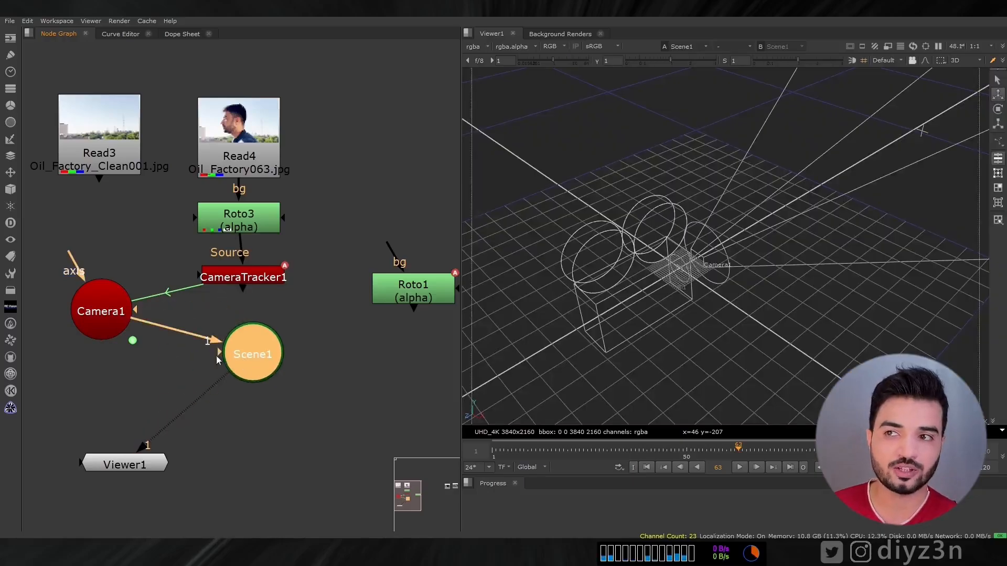
text(CAR)
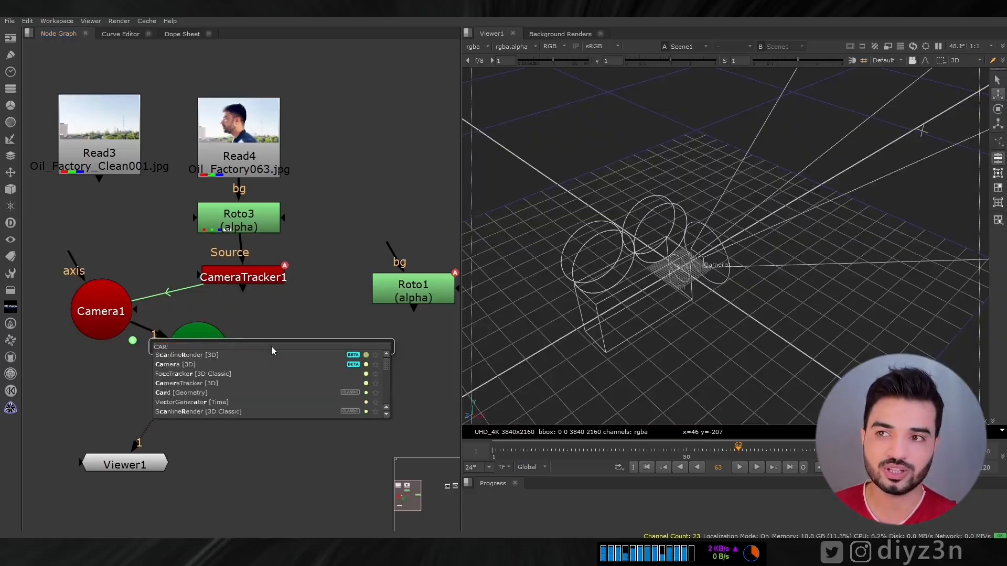
click(182, 392)
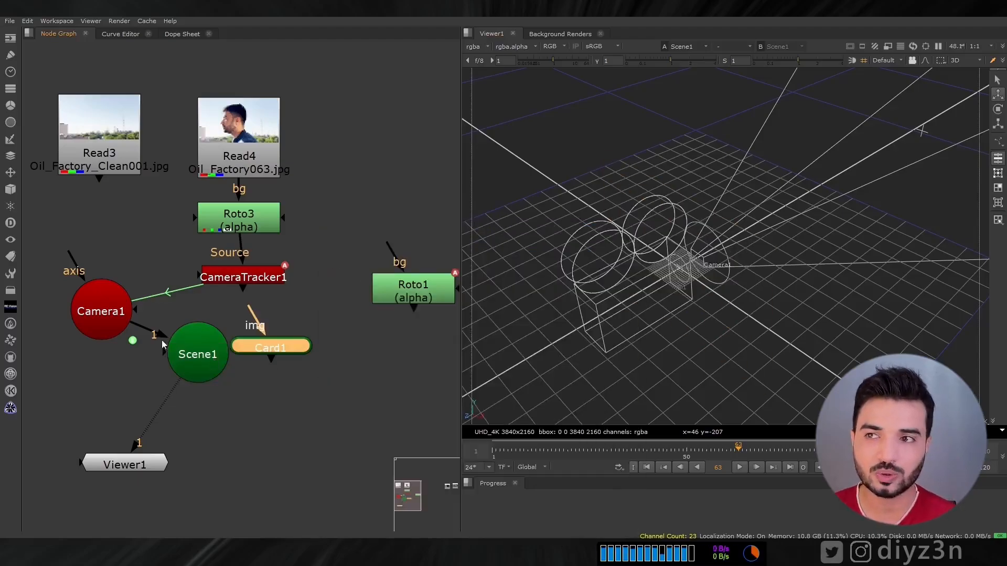
drag(270, 347, 315, 354)
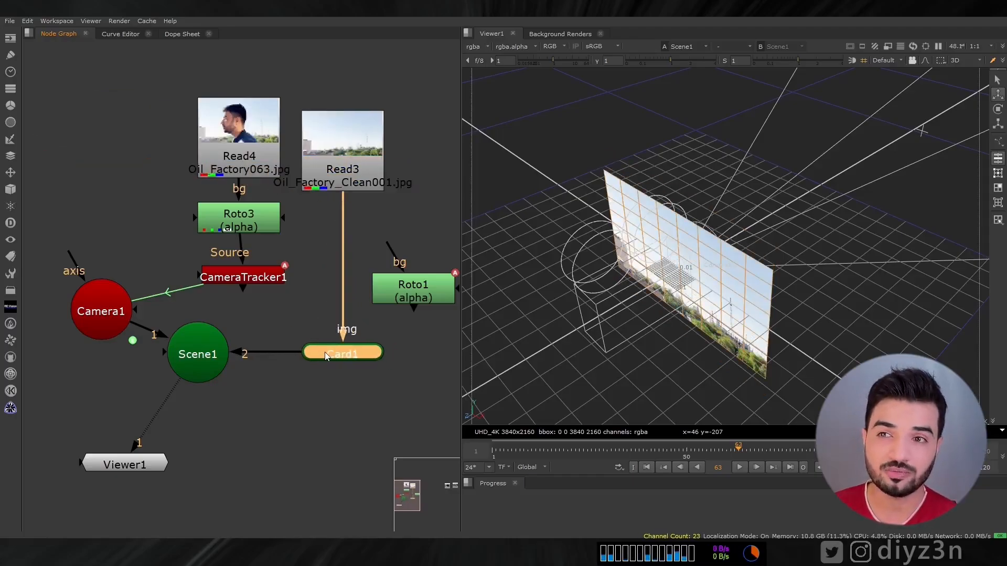
double_click(342, 353)
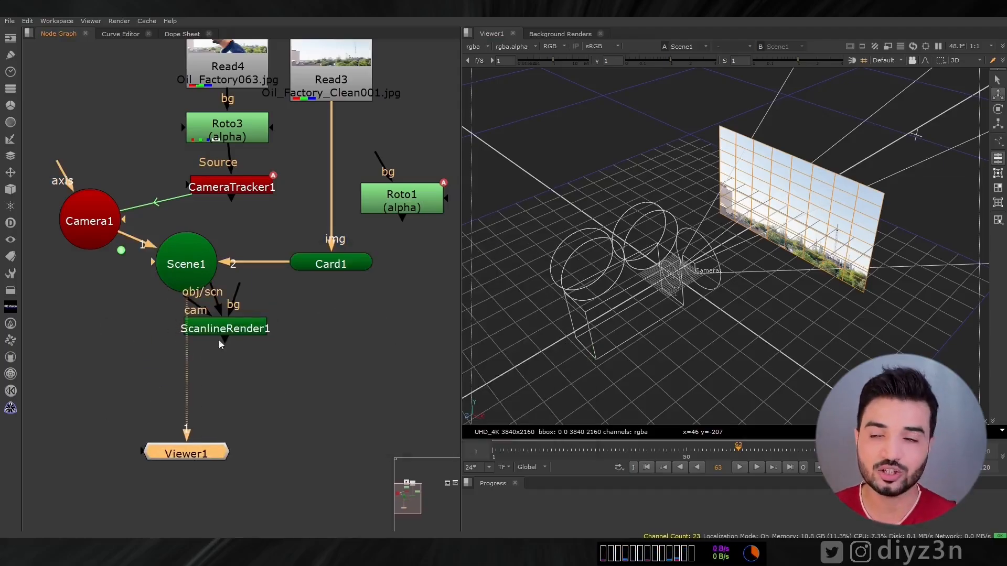
drag(225, 329, 186, 368)
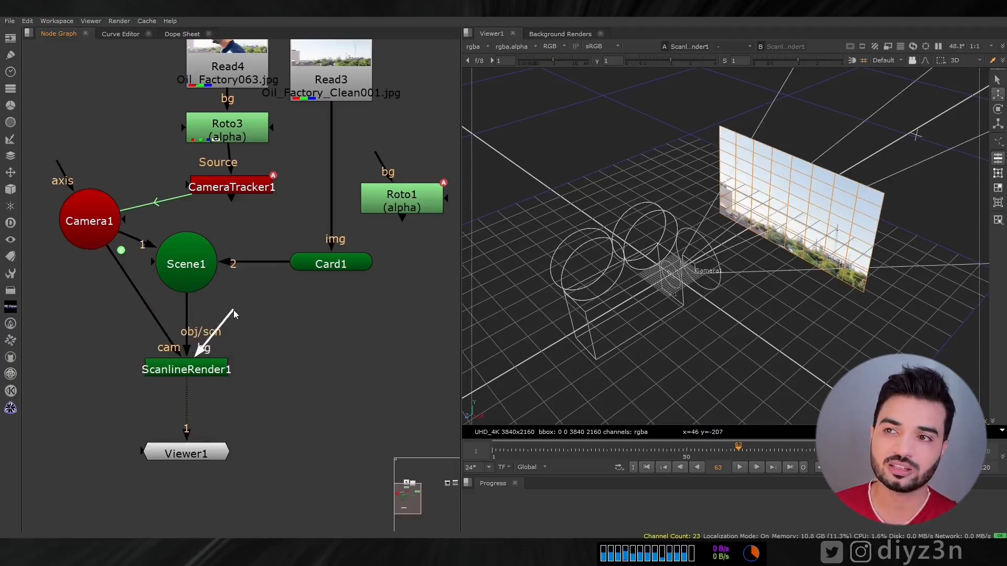
click(186, 368)
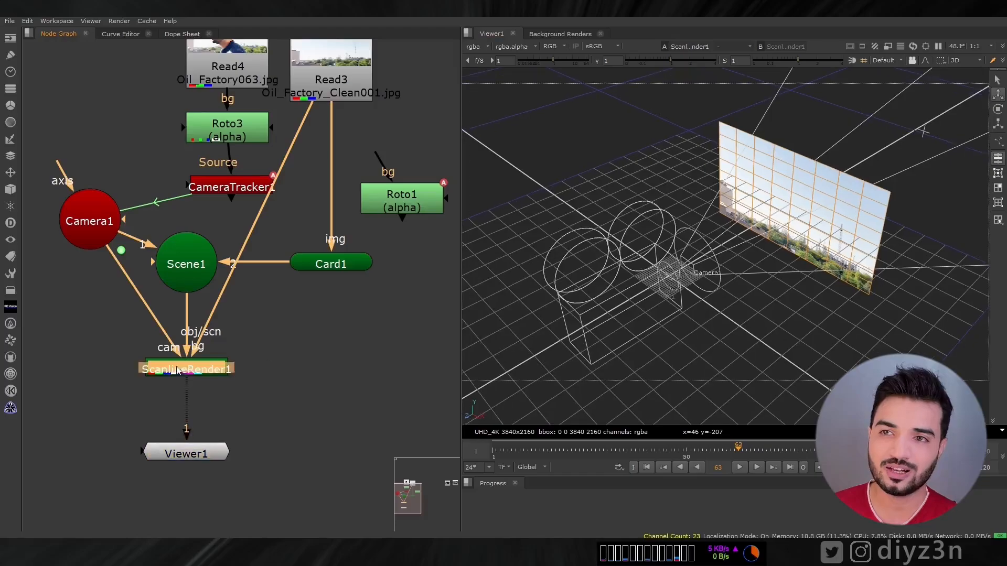
- Set Card1's uniform scale to about 0.64
click(954, 60)
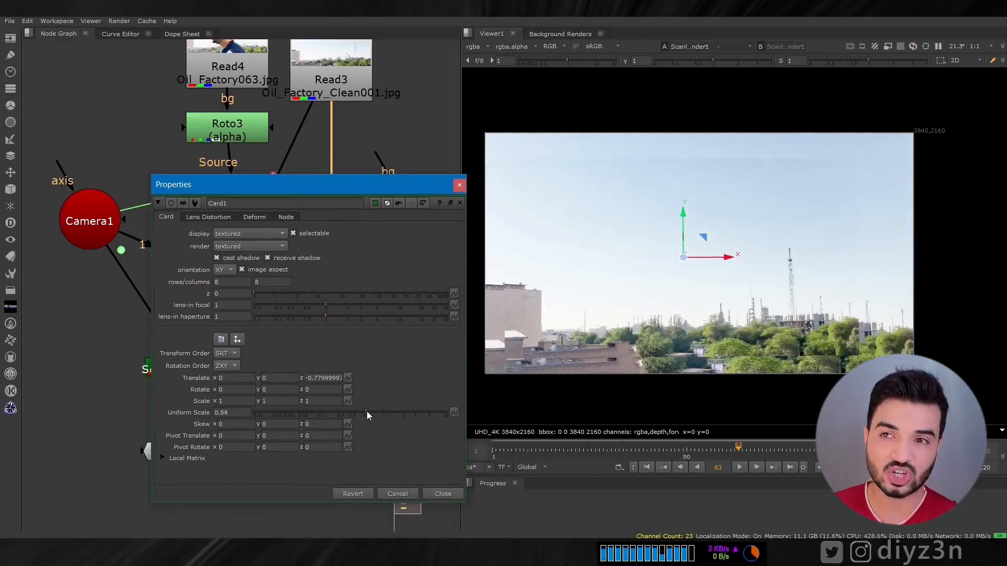
drag(359, 412, 369, 417)
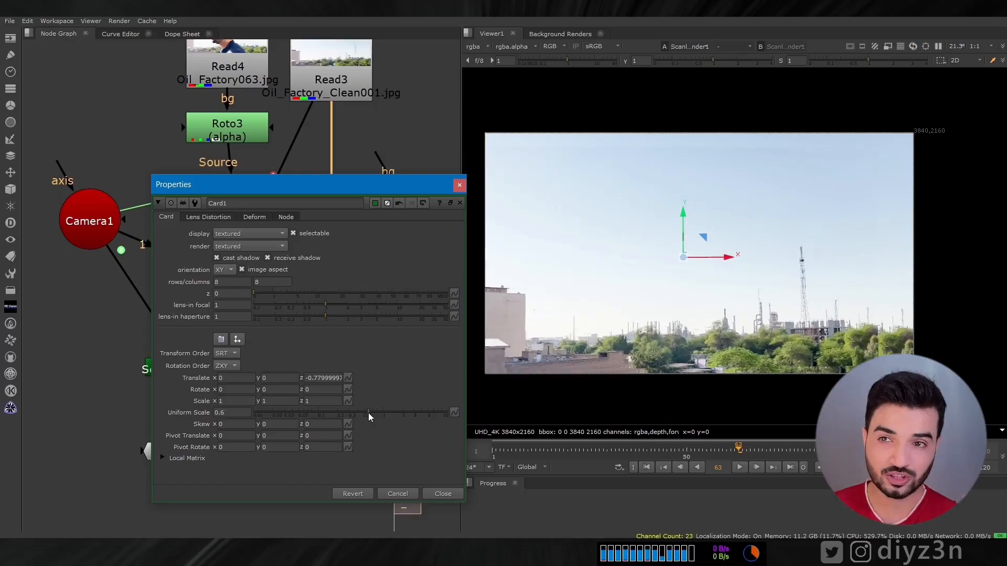
drag(366, 412, 371, 412)
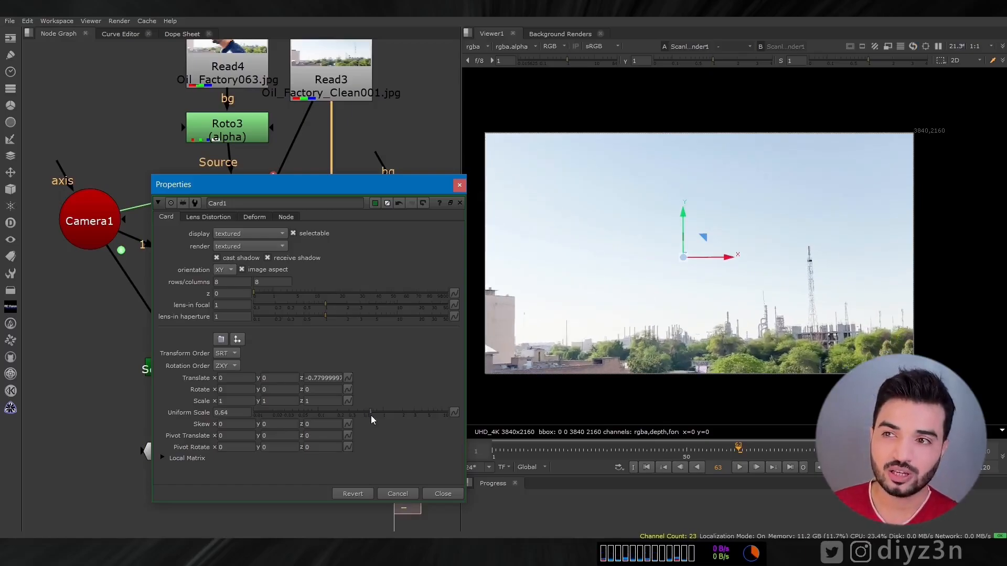
click(442, 494)
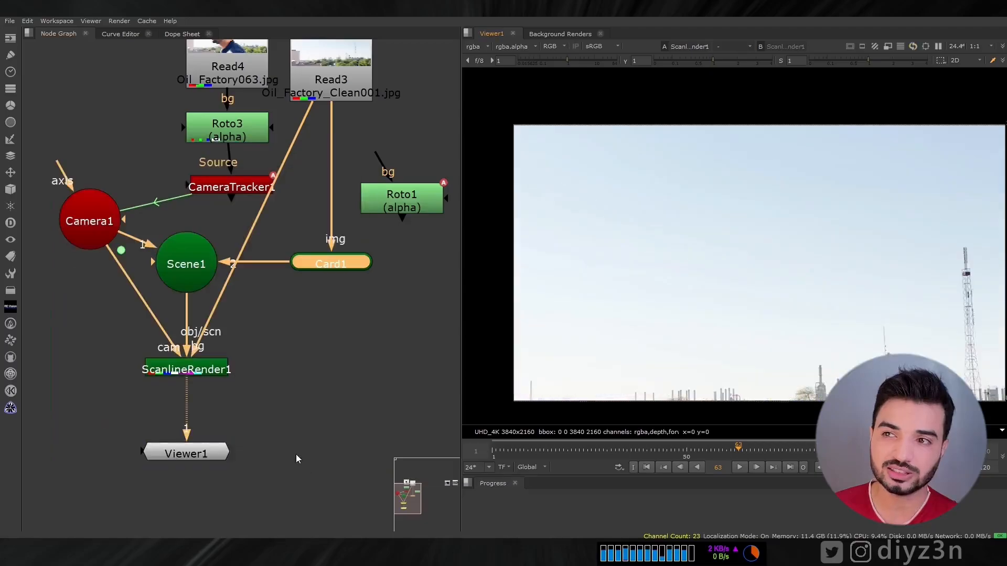
text(col)
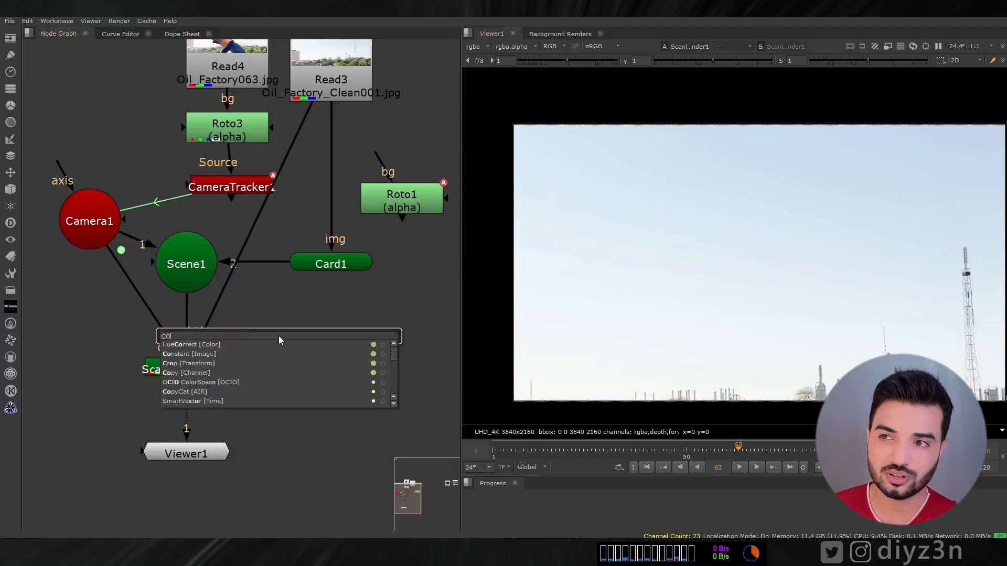
- Add a black Constant at UHD_4K, matching Read3, into ScanlineRender1's bg input
click(188, 354)
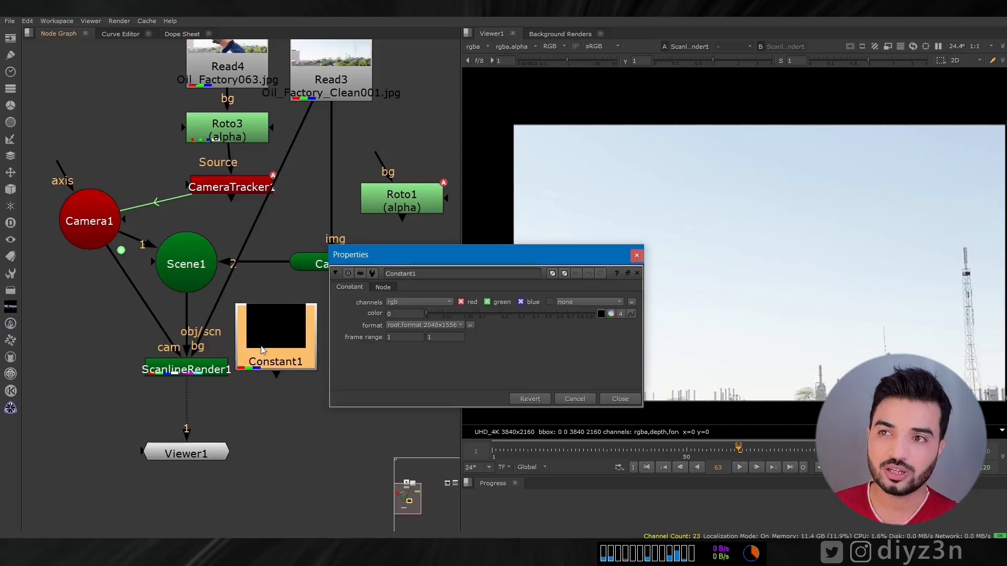
click(460, 325)
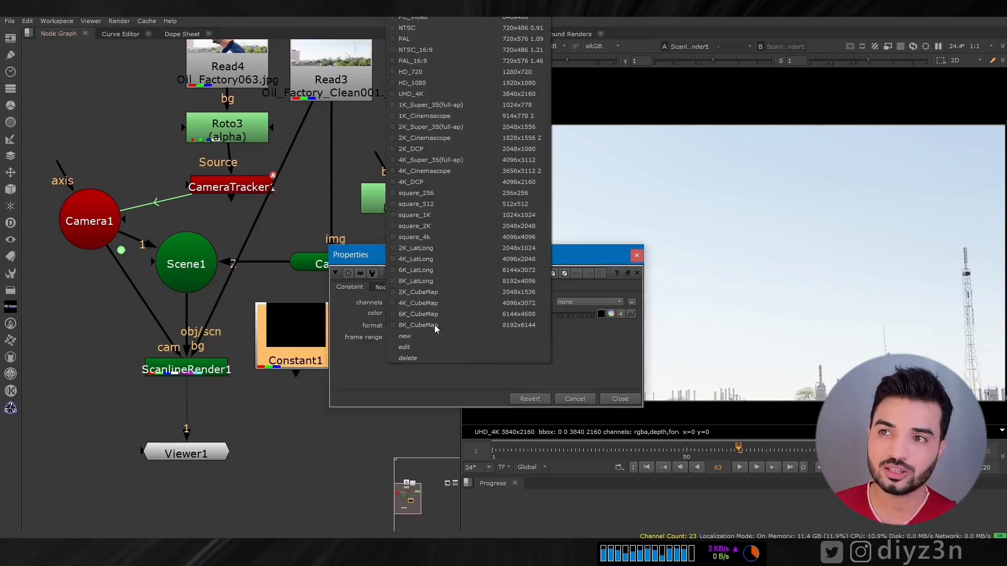
click(410, 94)
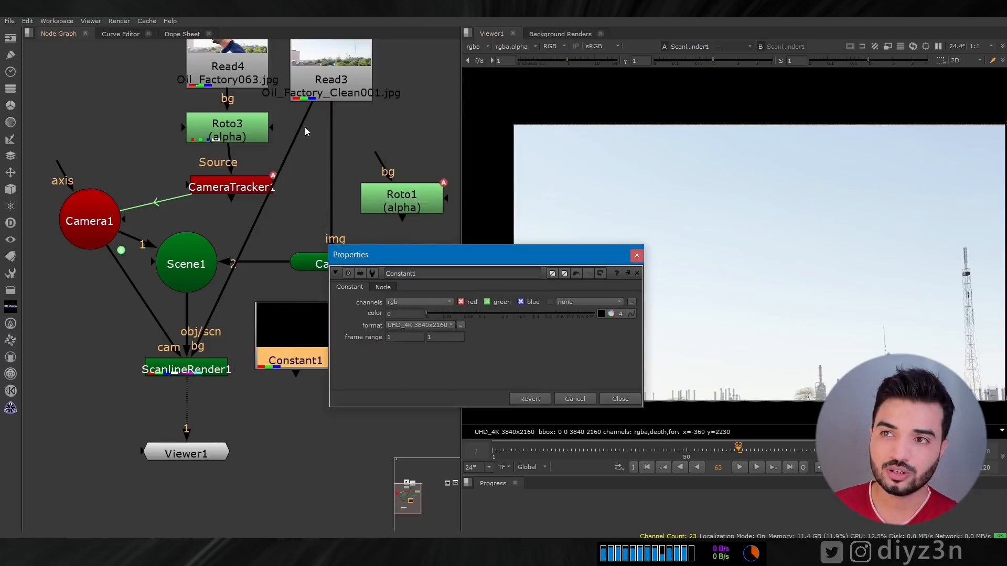
double_click(330, 70)
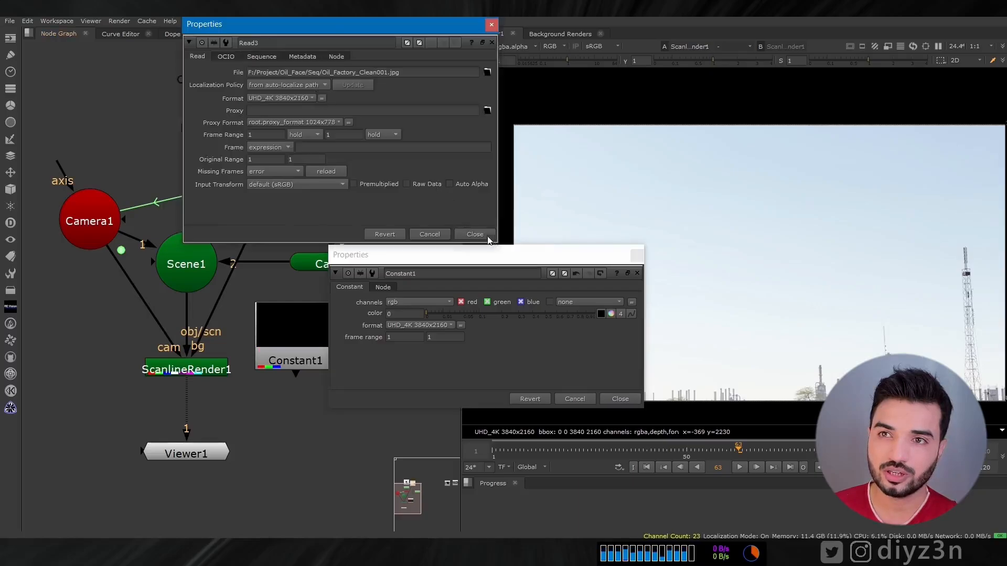
click(474, 234)
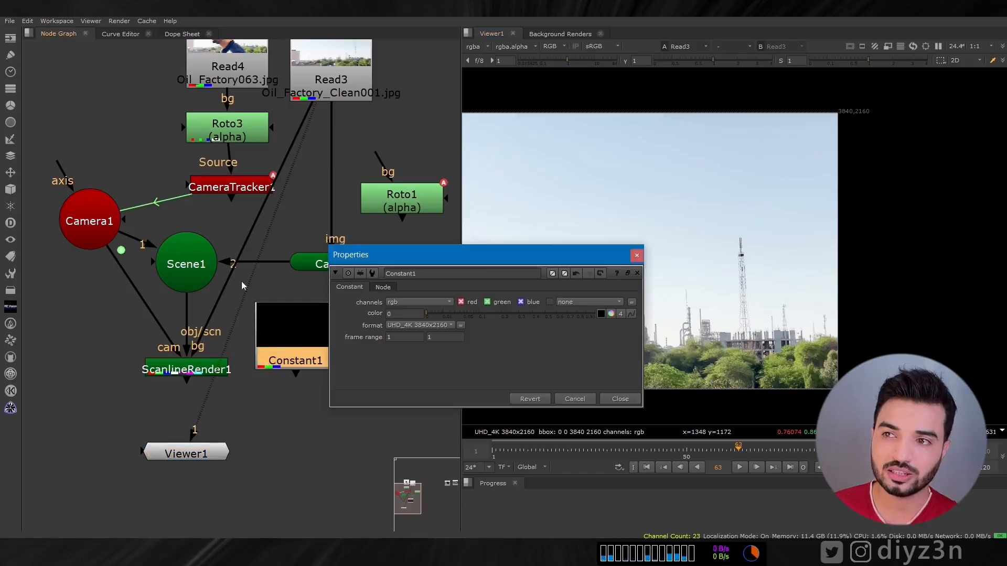
click(185, 369)
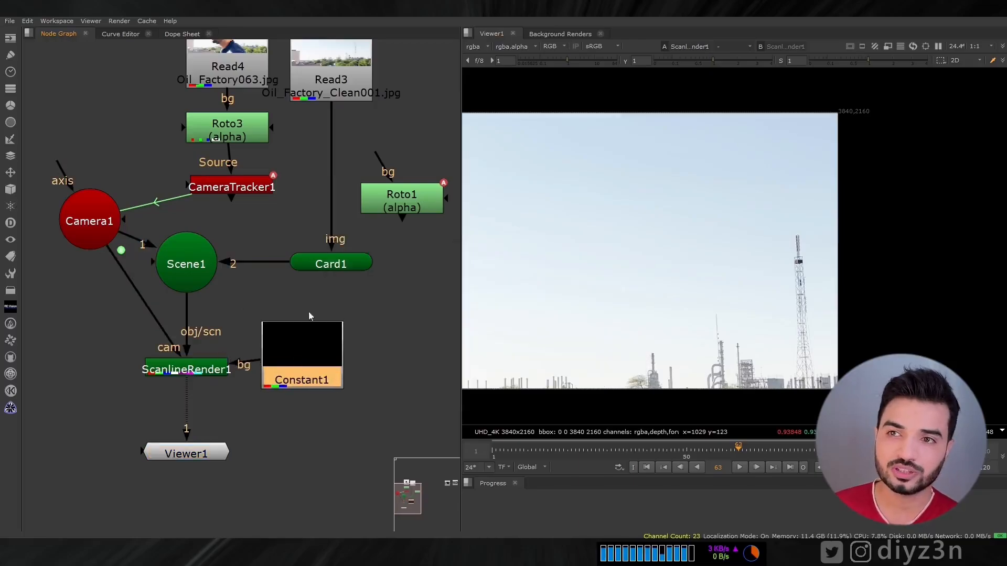
- Wipe-compare the clean plate under the rendered card output in the viewer
double_click(332, 263)
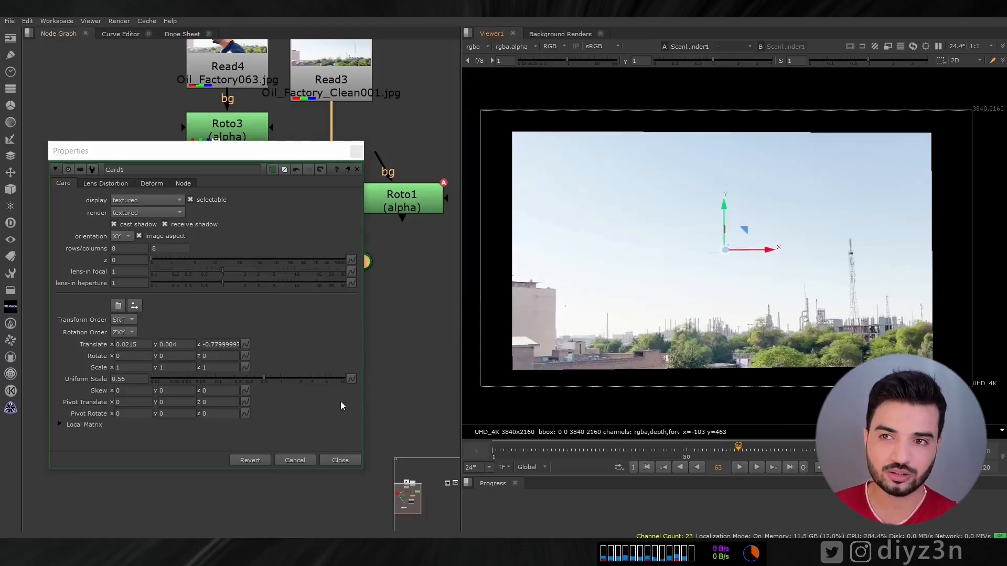
click(339, 459)
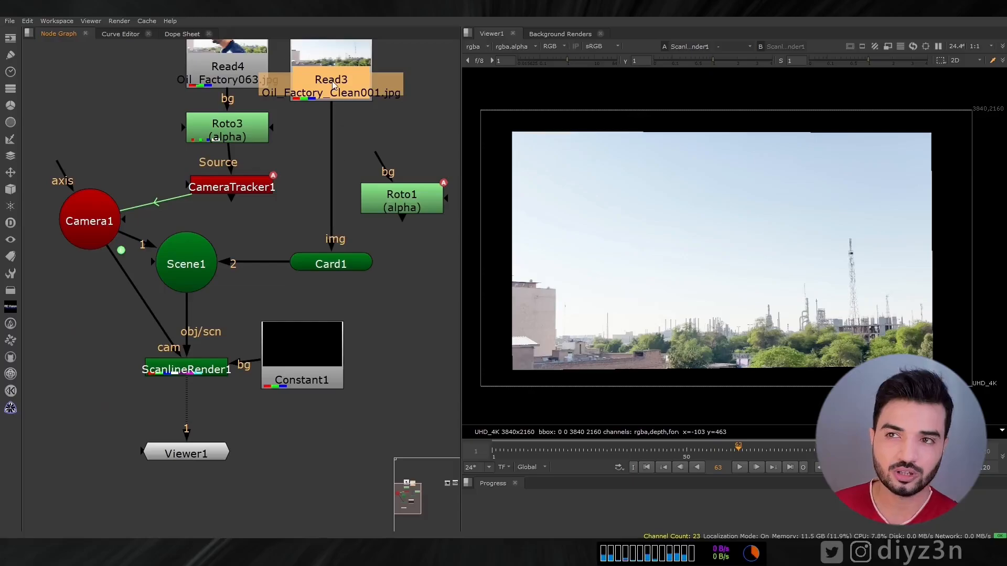
click(732, 46)
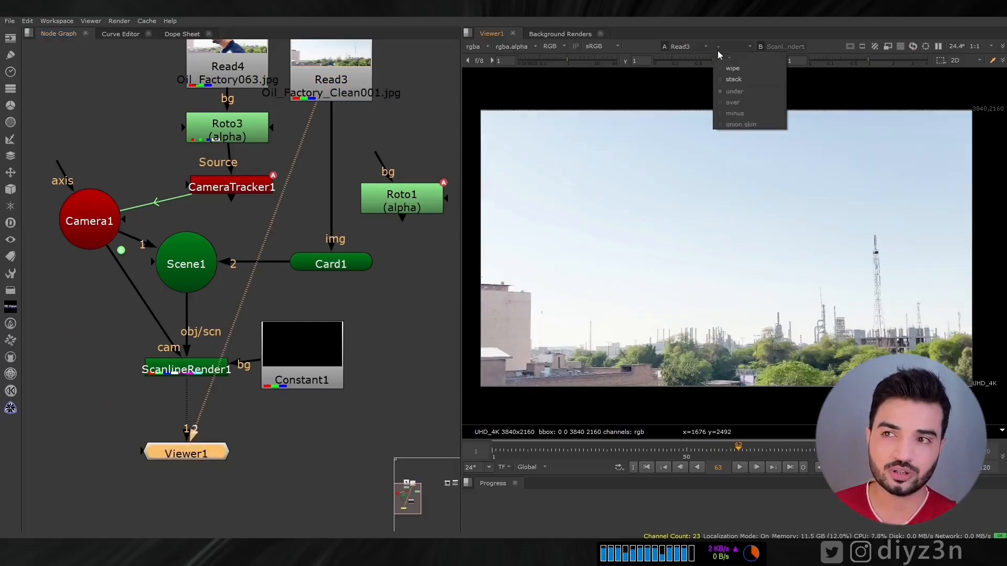
click(734, 91)
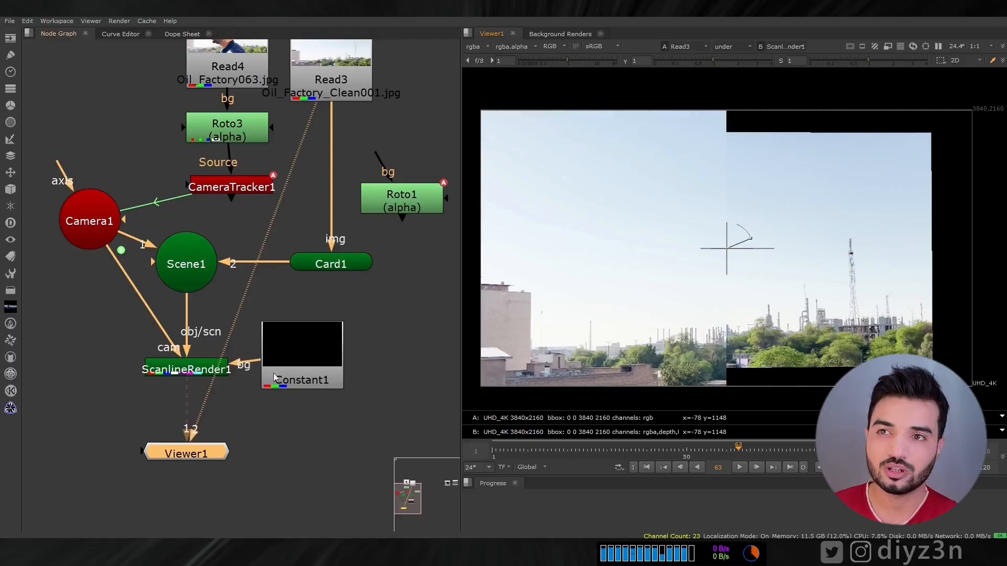
- Nudge Card1's translate (x 0.009) and scale to 0.68 until the buildings align
double_click(331, 263)
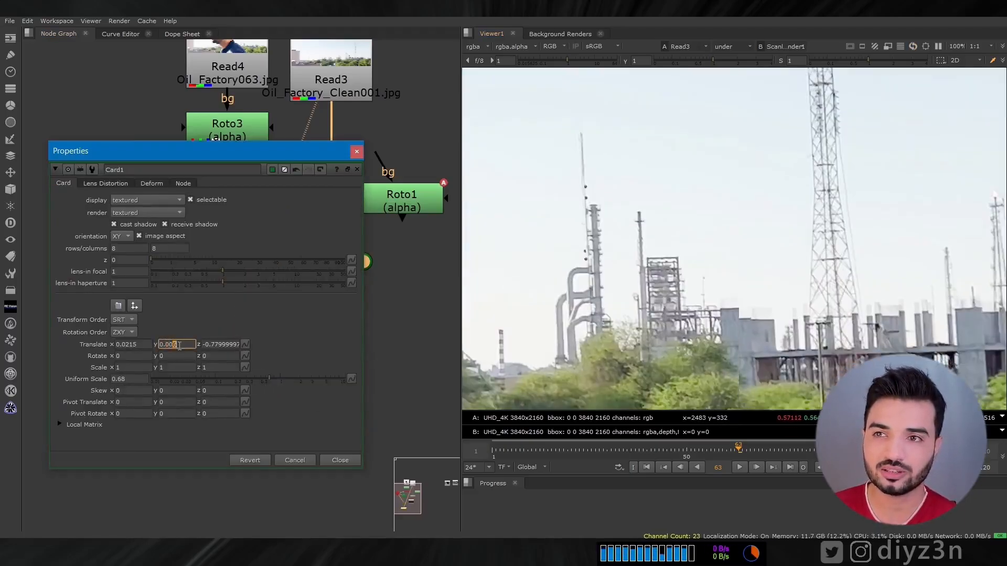
text(0.009)
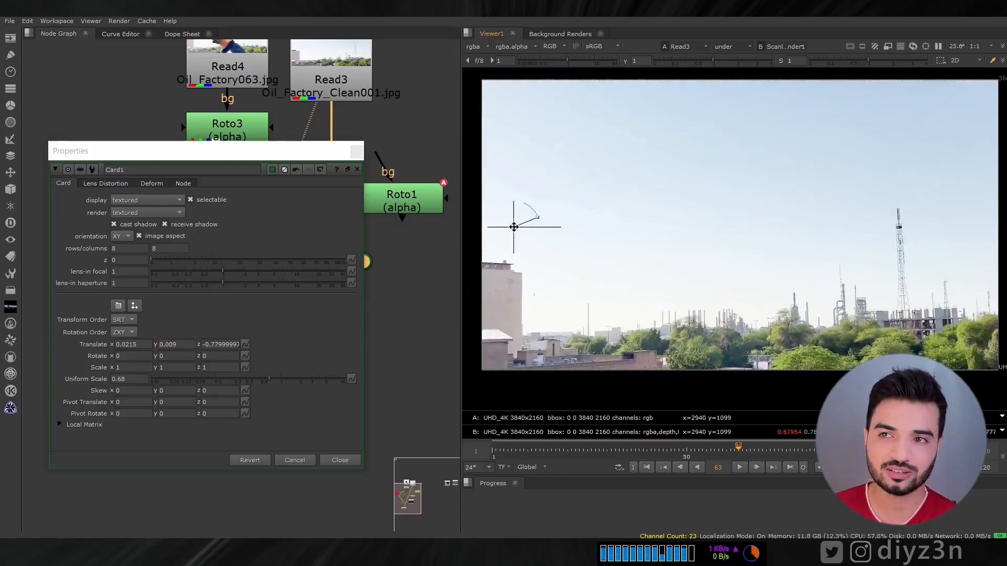
drag(514, 227, 571, 155)
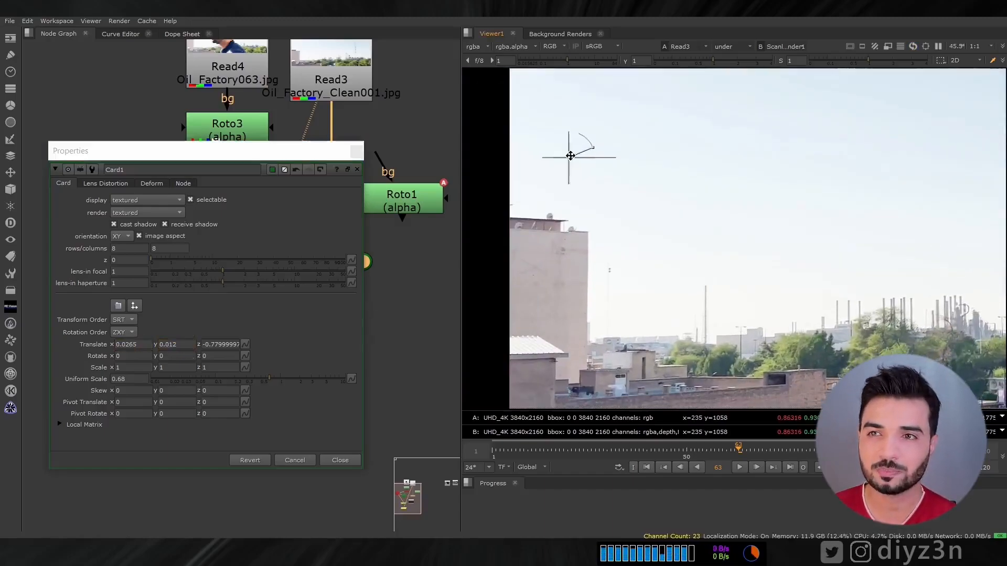
click(726, 46)
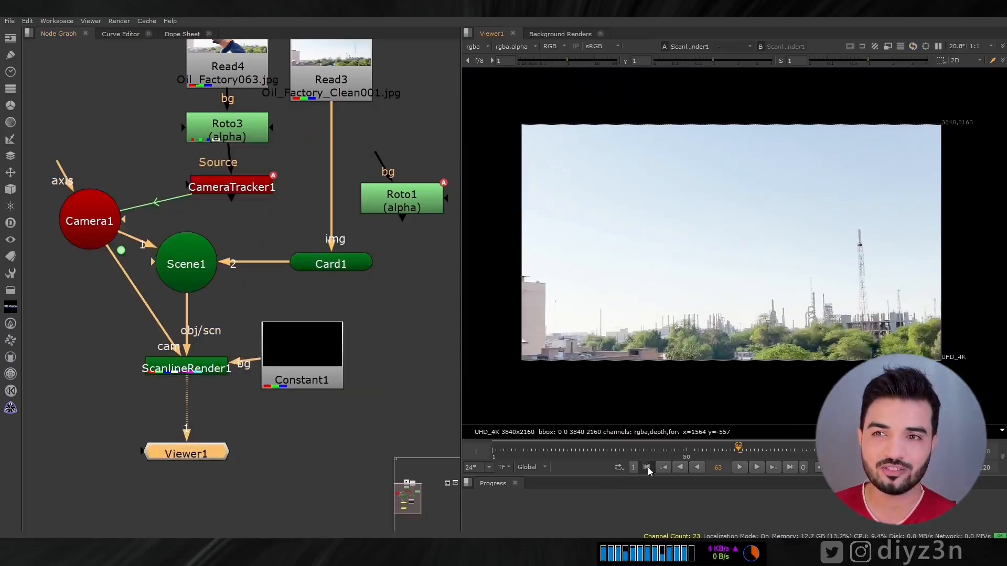
- Add a Premult after Roto1 so the rotoscoped actor is premultiplied
click(740, 467)
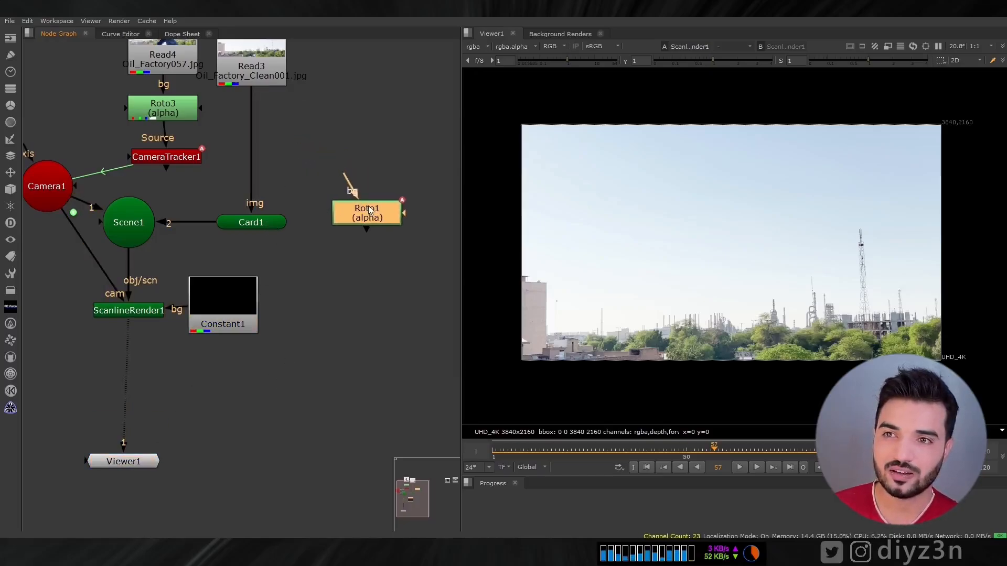
click(366, 213)
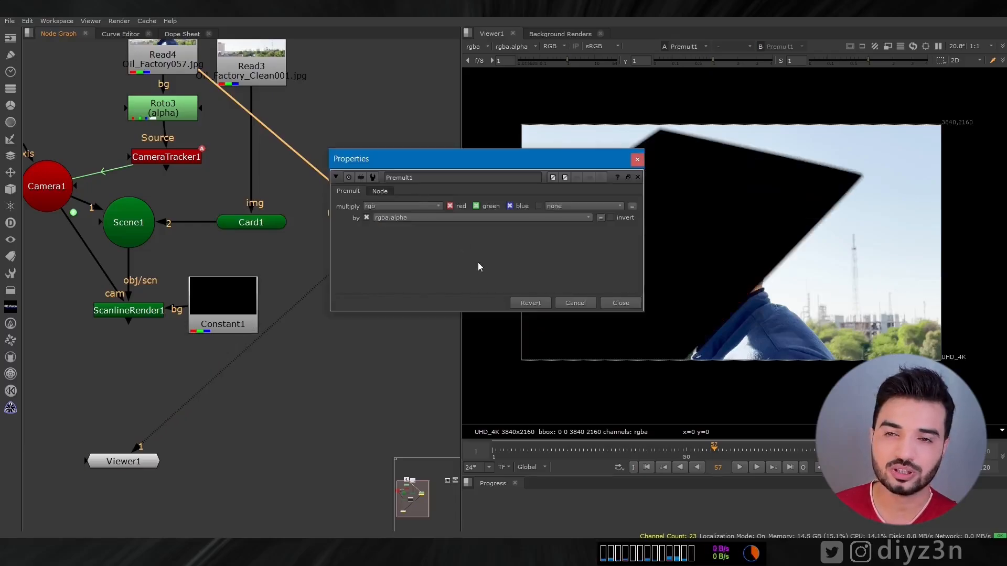
click(619, 302)
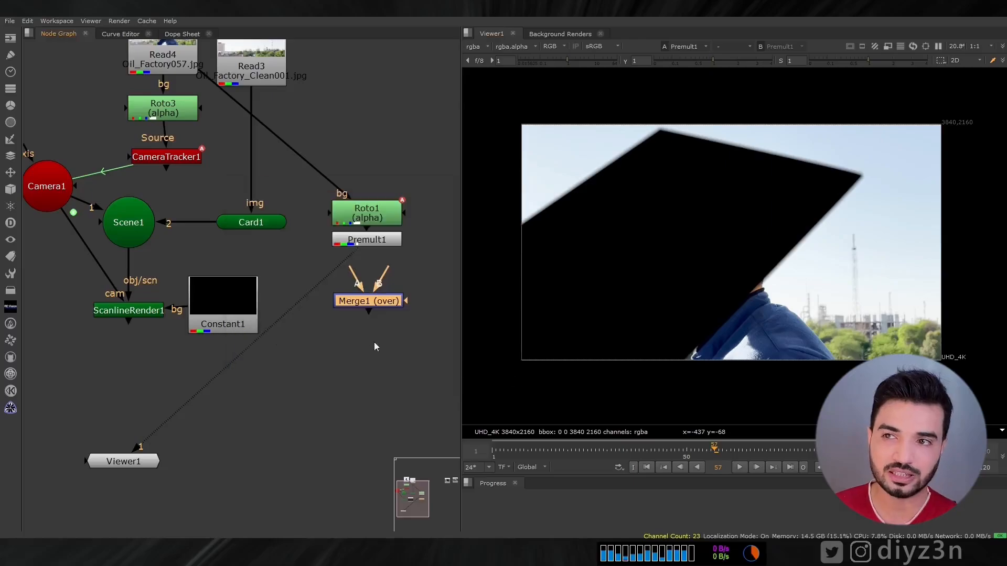
- Merge the premultiplied actor over the ScanlineRender1 card output and play the composite
drag(368, 301, 358, 345)
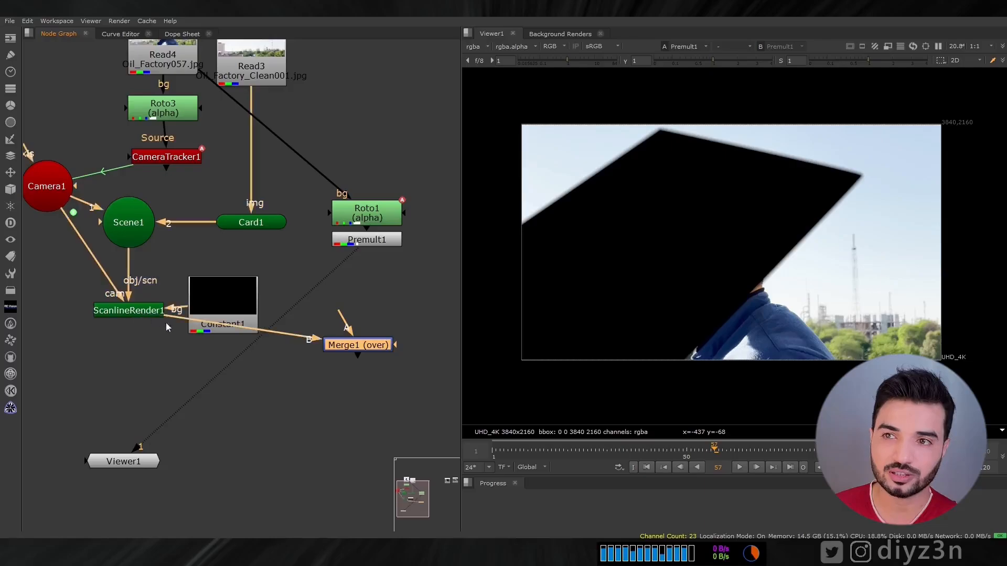
click(358, 345)
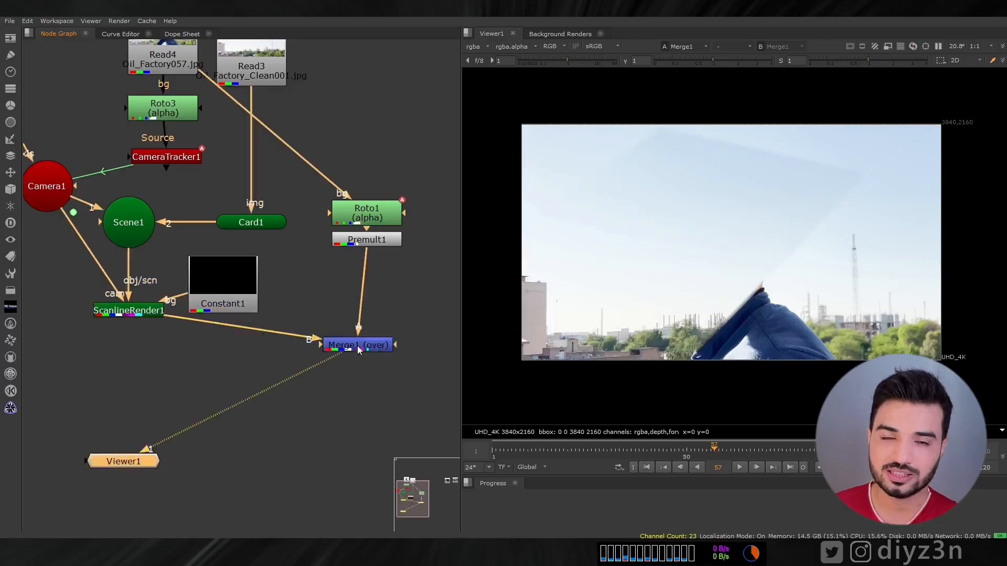
drag(358, 345, 366, 311)
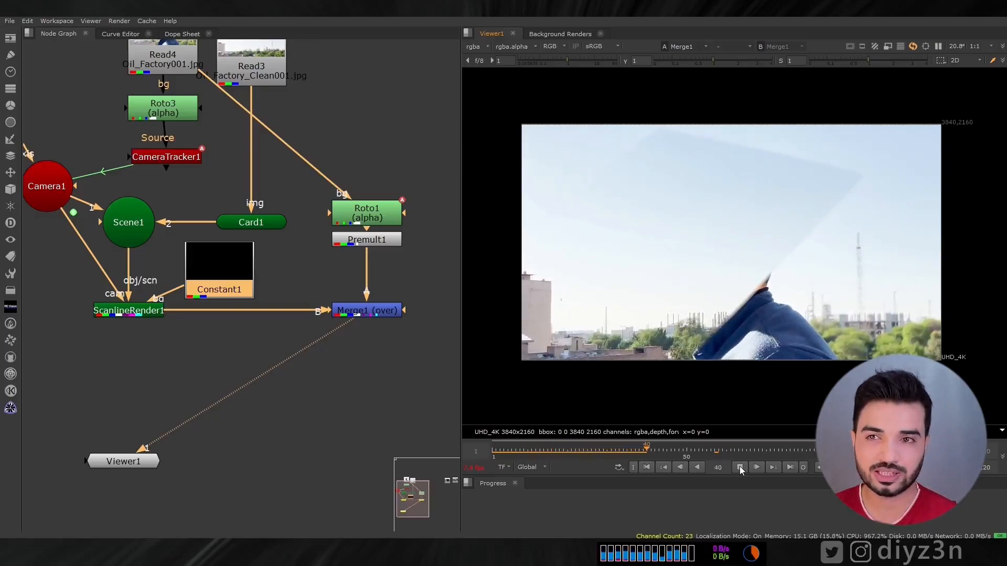
click(740, 467)
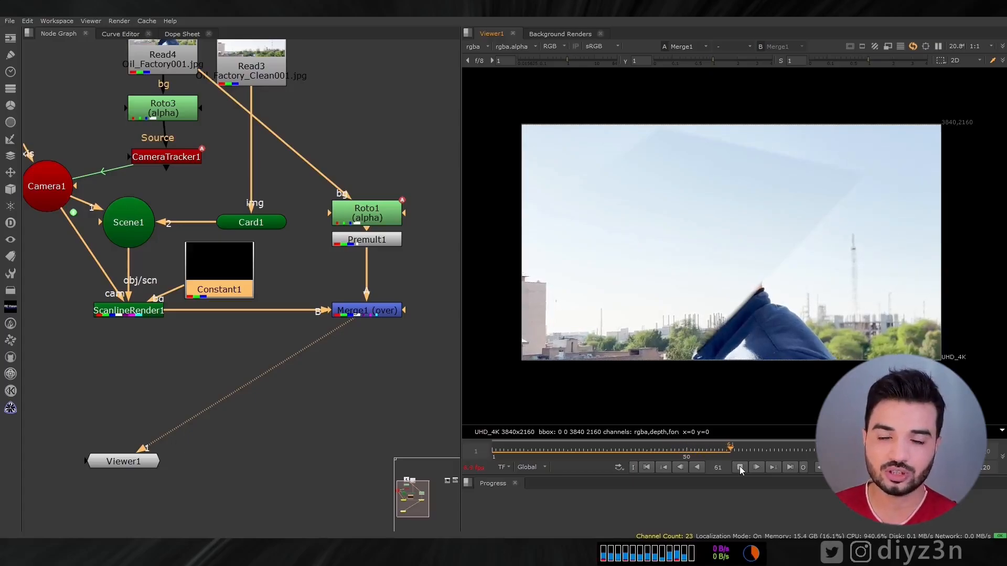
click(756, 466)
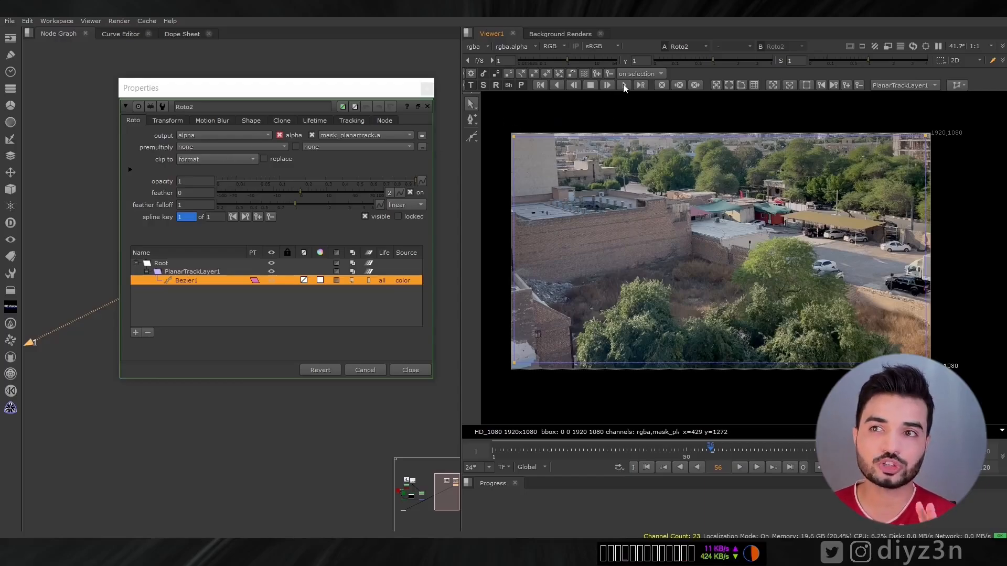
- Export Roto2's planar track as a CornerPin2D set to stabilize
click(191, 270)
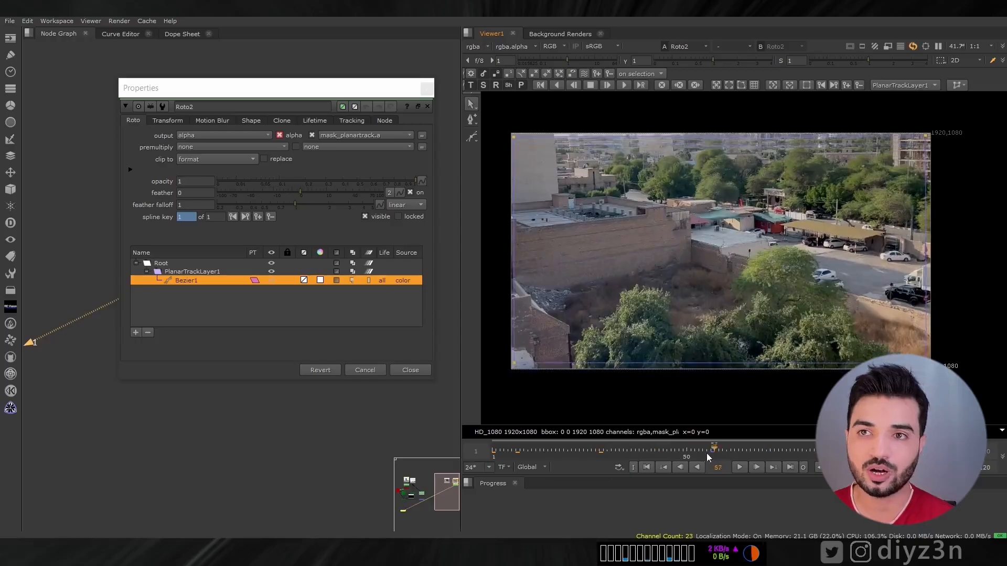
click(957, 84)
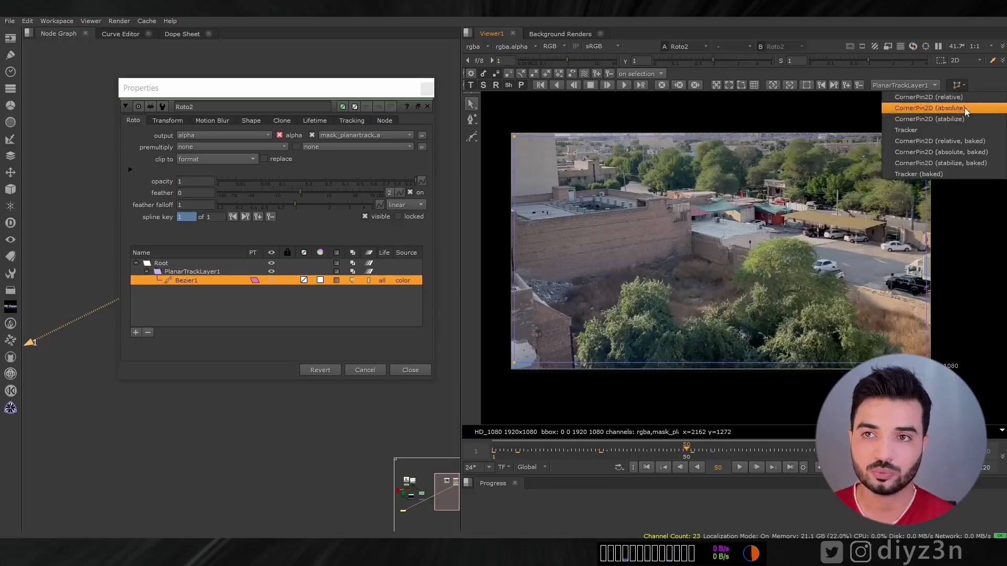
mouse_move(928, 120)
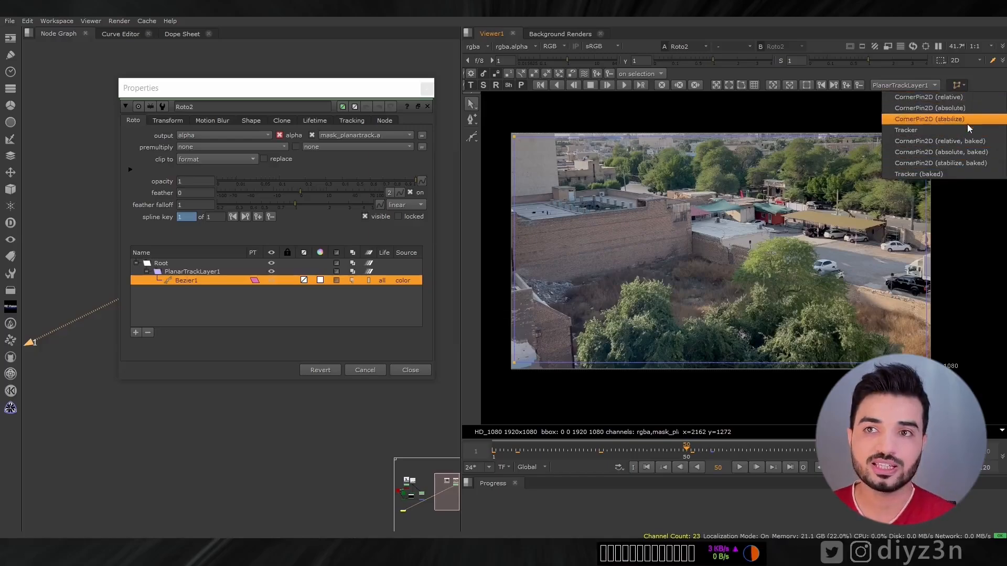
mouse_move(942, 140)
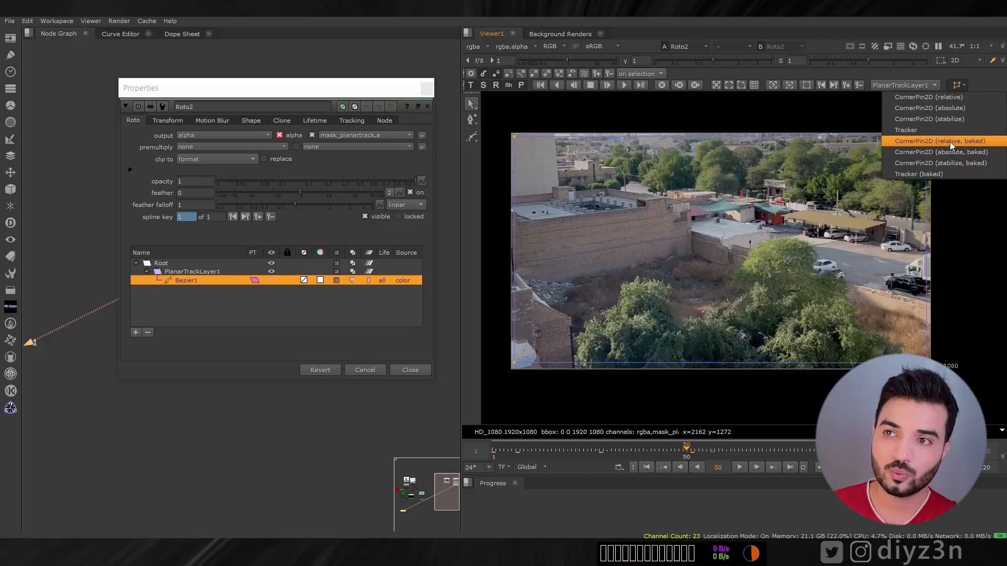
click(940, 141)
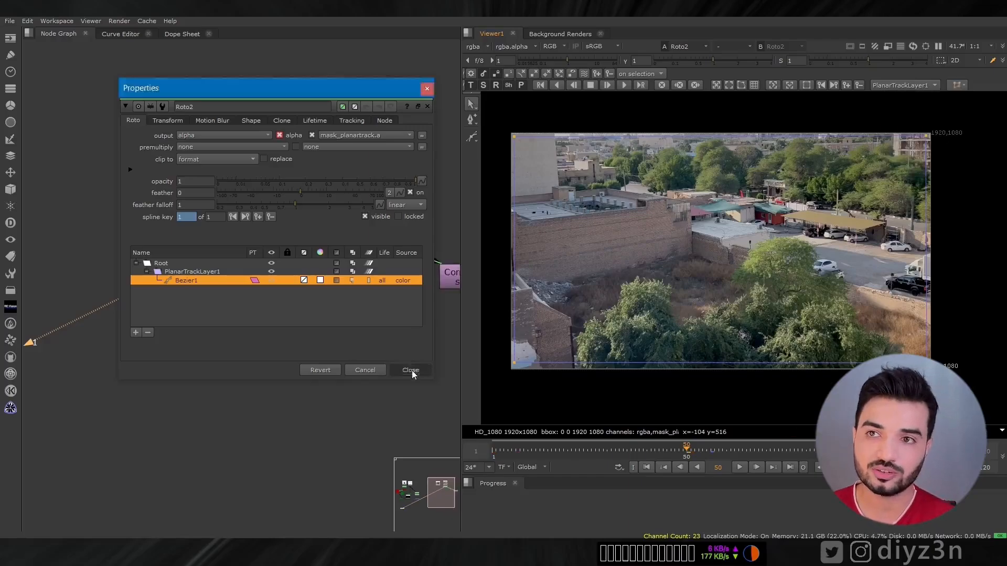
click(410, 370)
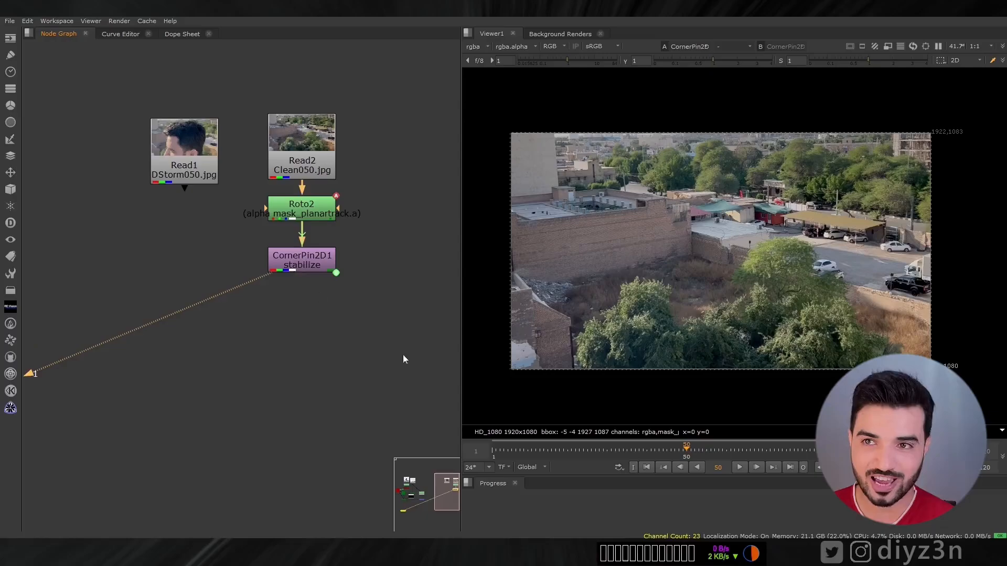
click(721, 449)
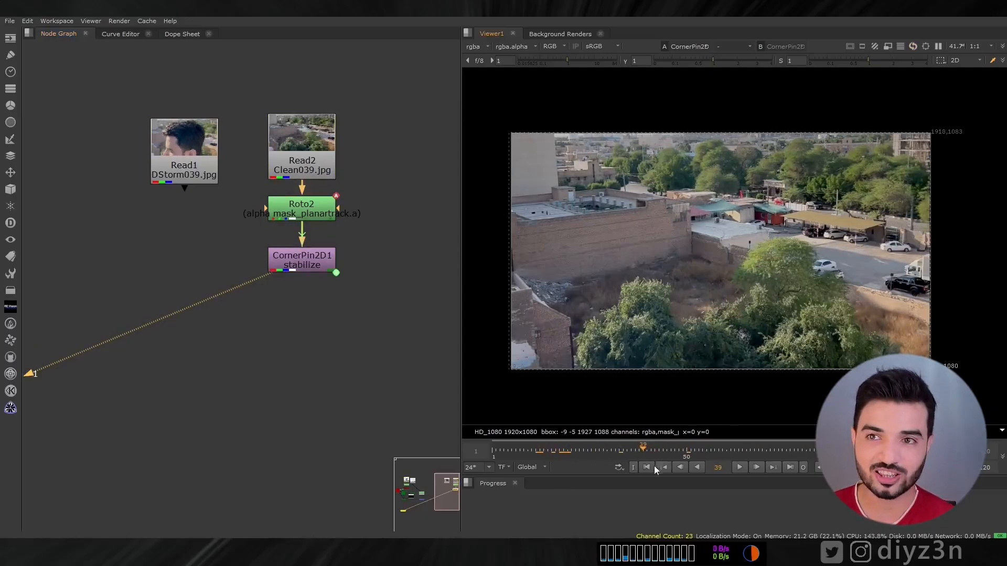
click(739, 467)
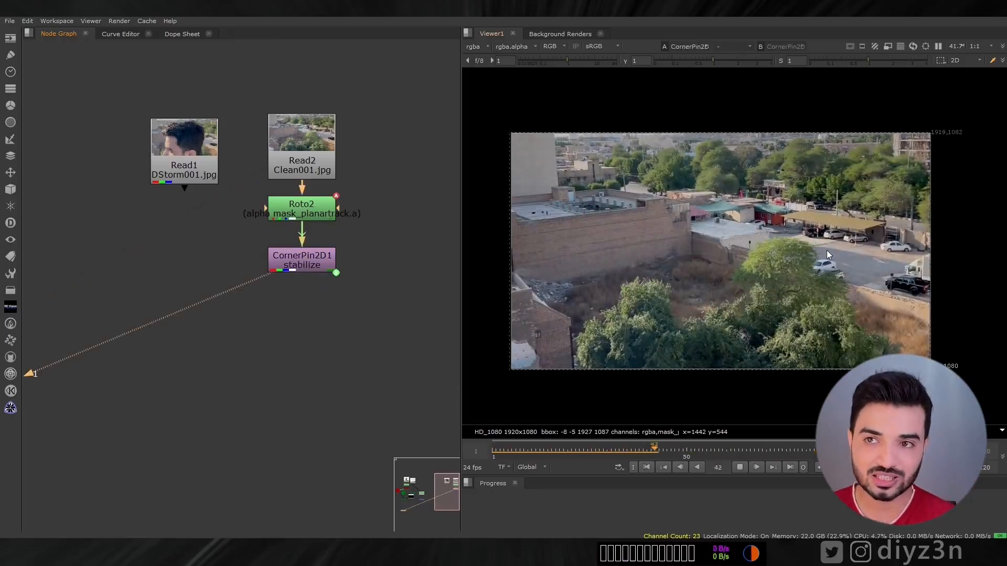
click(740, 467)
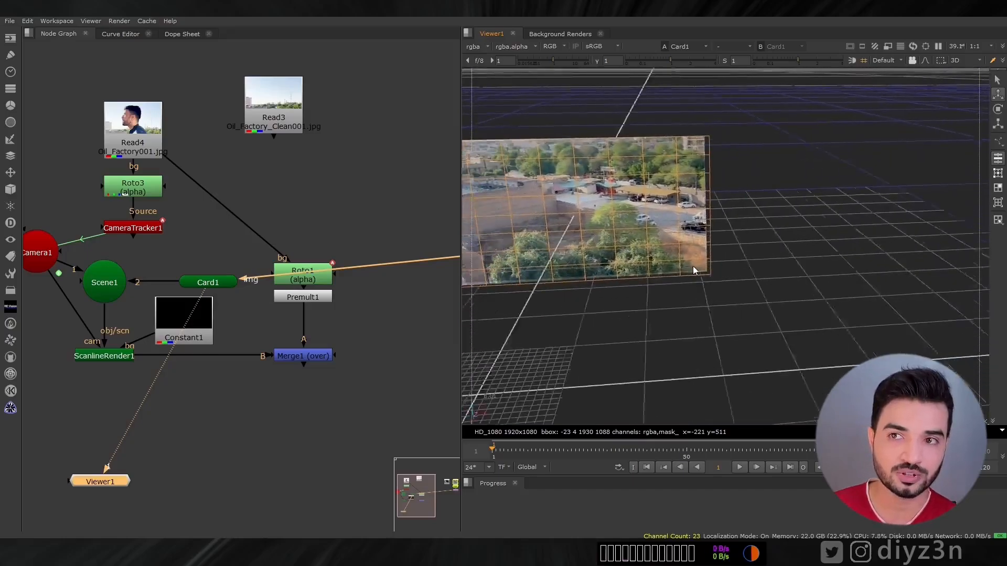
- Orbit the 3D Viewer around Card1 to inspect the tracked card in the scene
drag(493, 448, 753, 448)
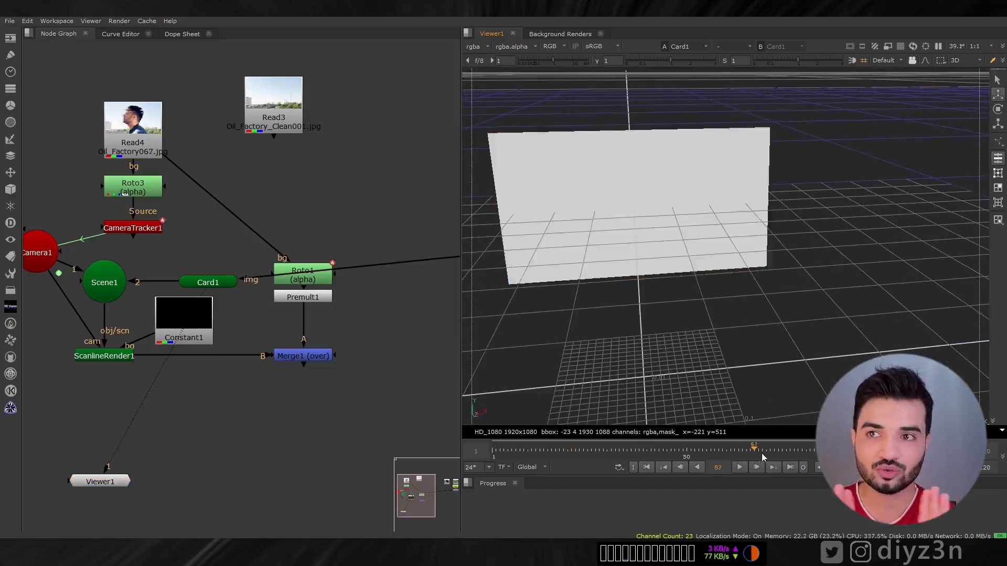